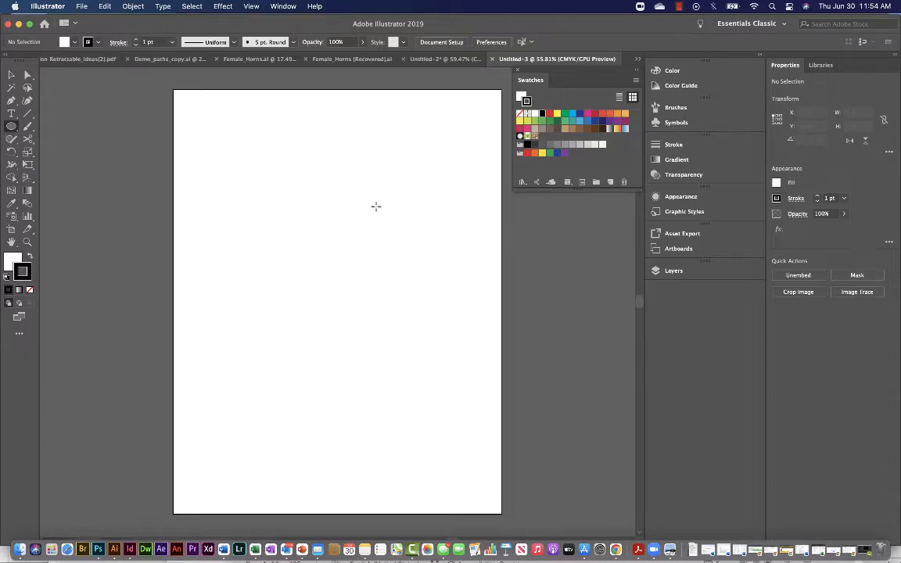
Draw an orange-filled, unstroked circle with the Ellipse Tool near the artboard's top left
click(636, 84)
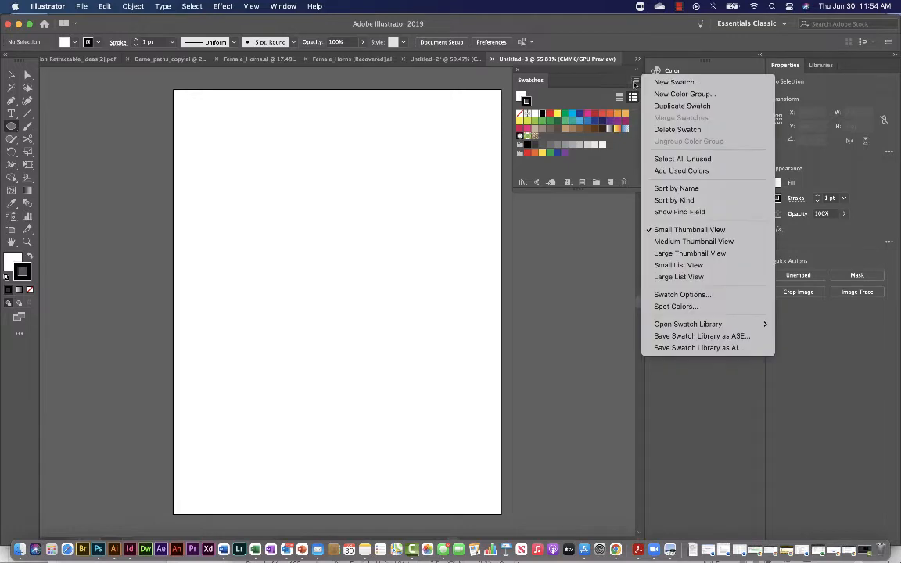
mouse_move(698, 347)
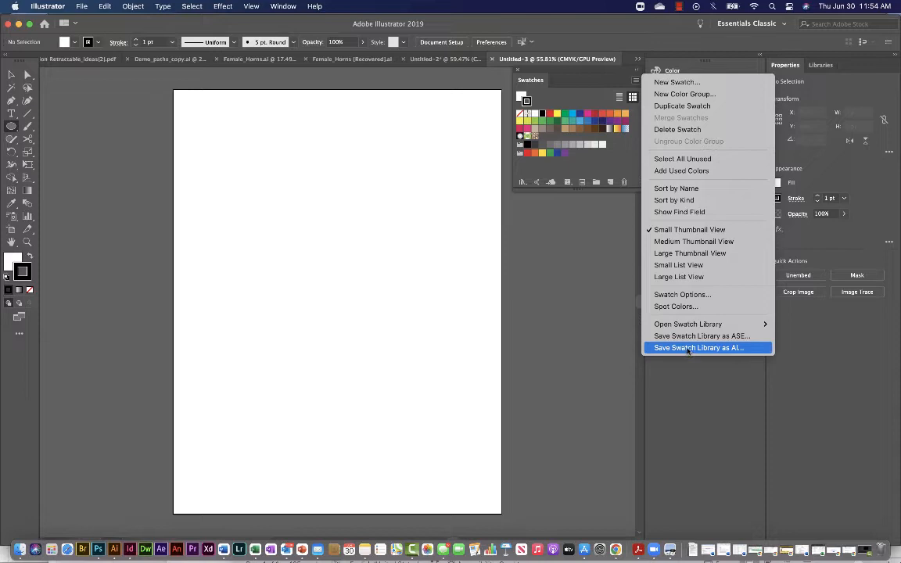
mouse_move(702, 335)
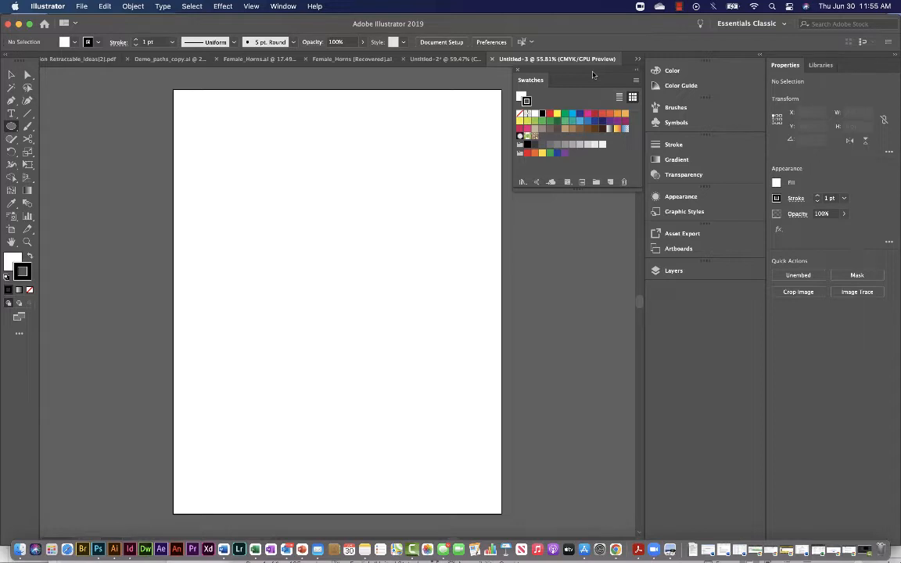
mouse_move(342, 214)
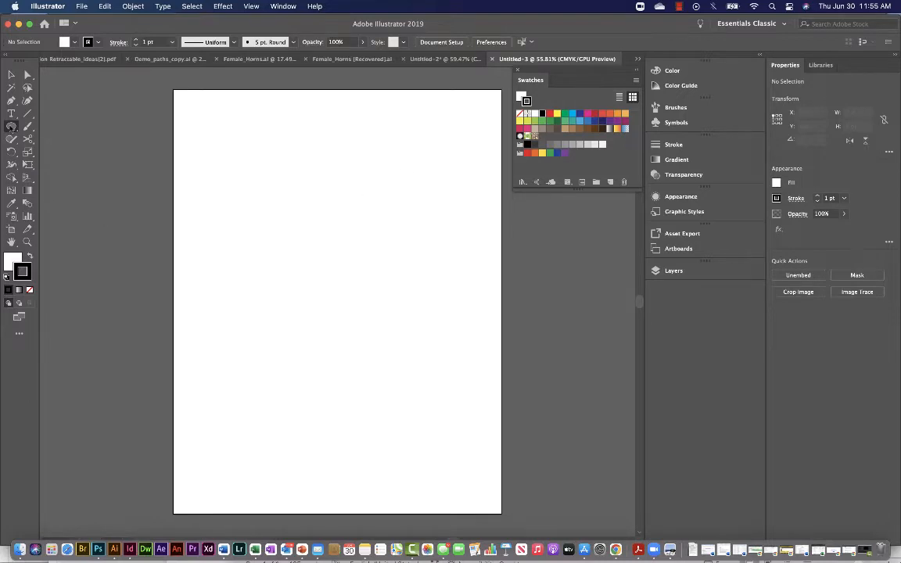
mouse_move(10, 127)
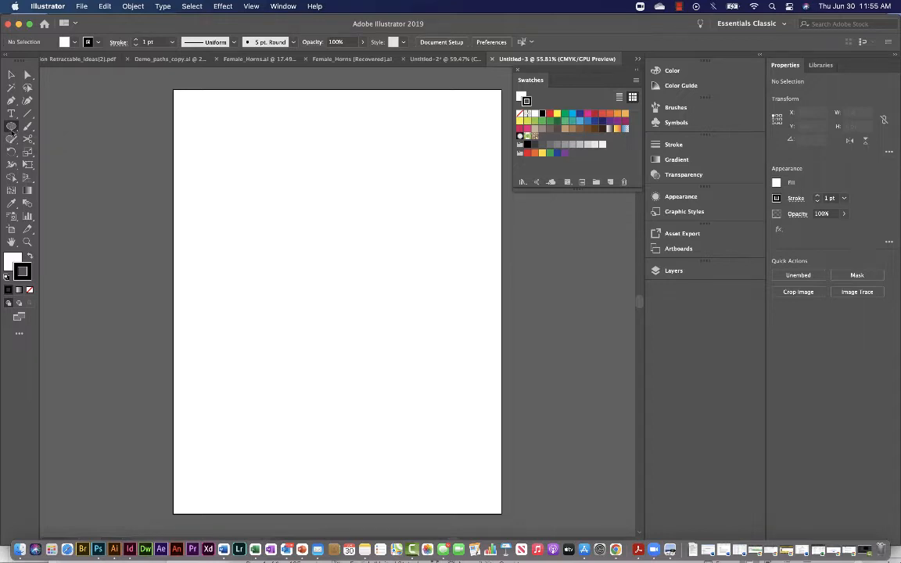
click(10, 126)
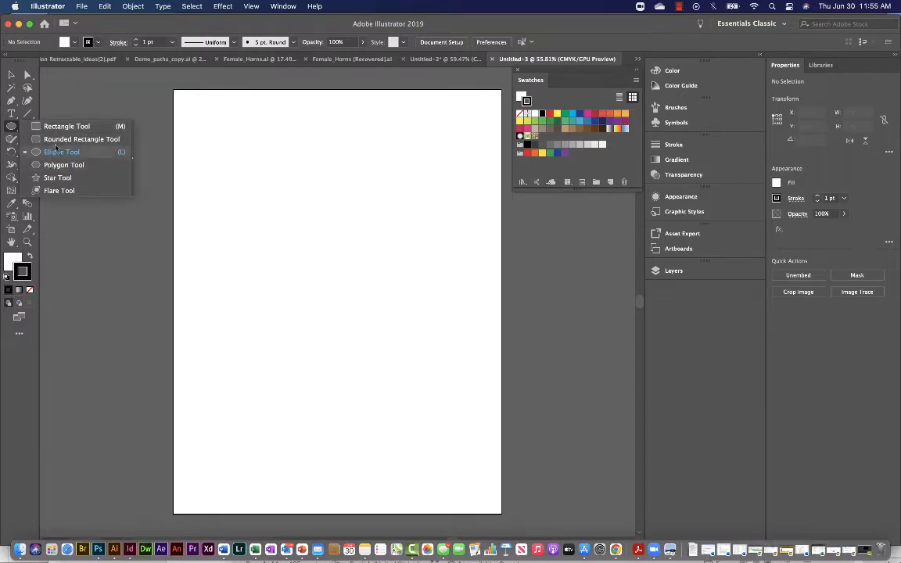
mouse_move(62, 164)
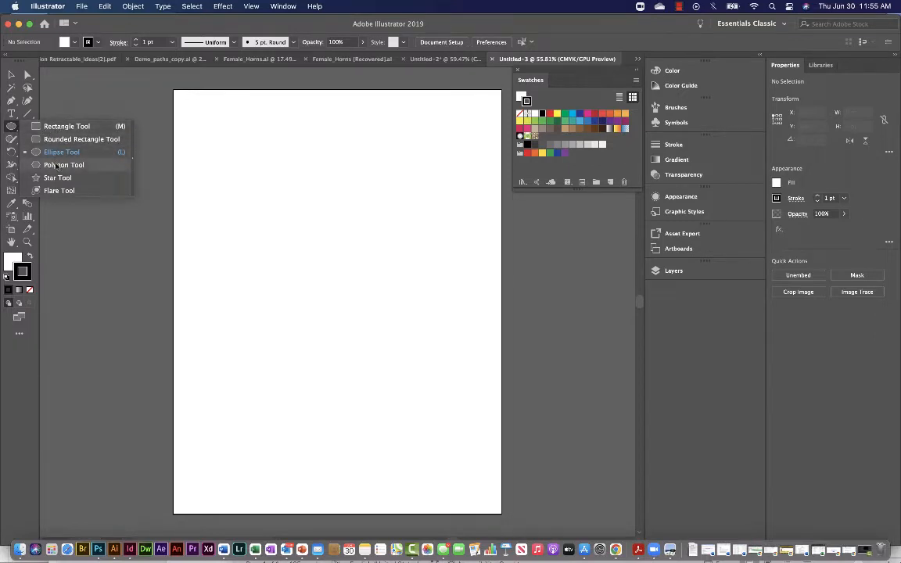
mouse_move(63, 152)
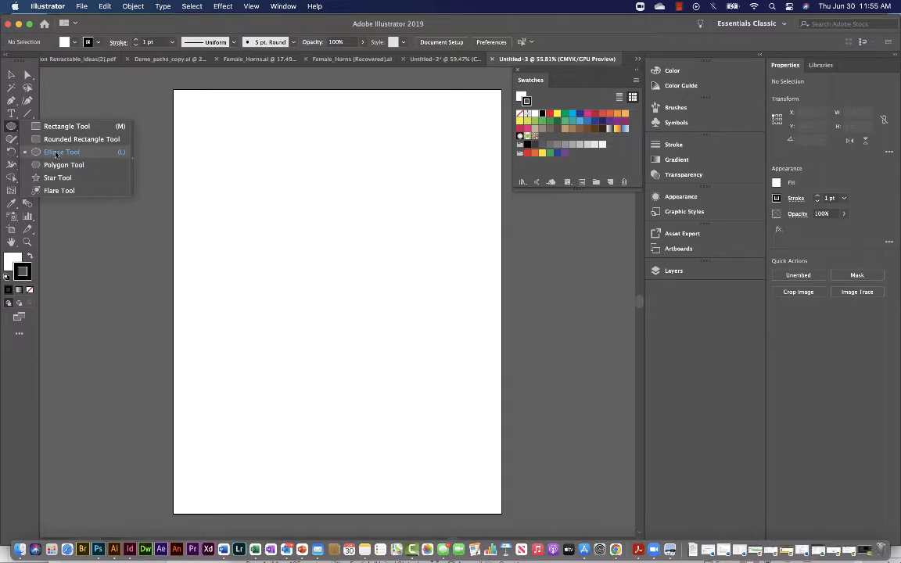
click(62, 152)
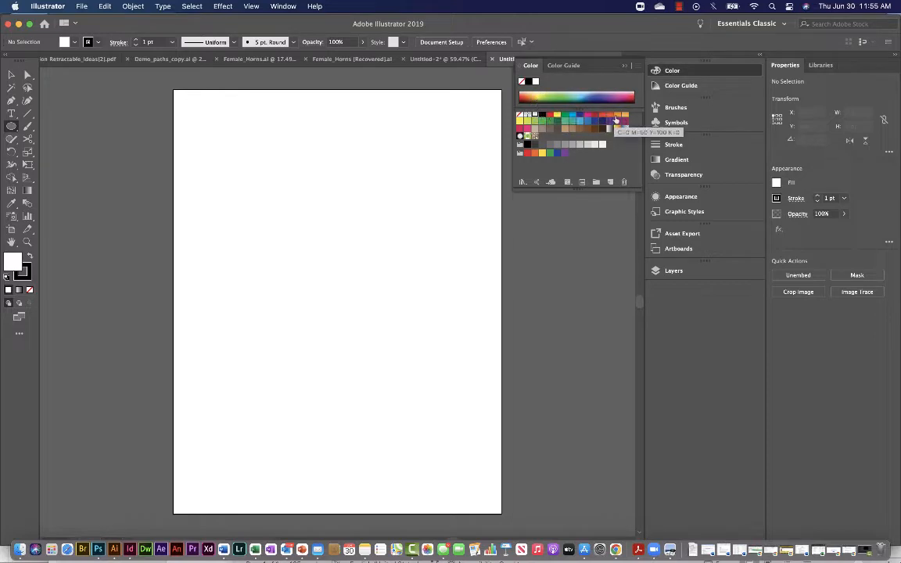
click(614, 116)
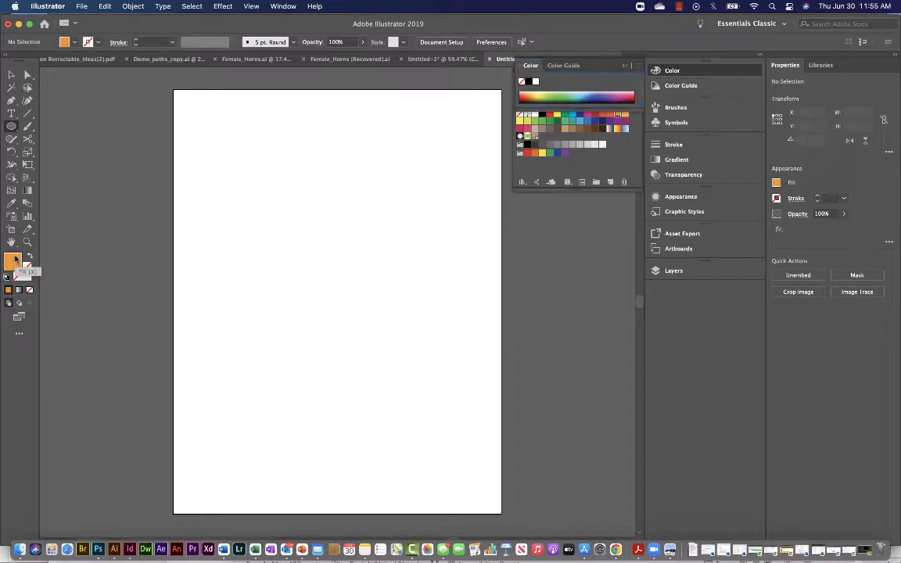
drag(208, 164, 281, 235)
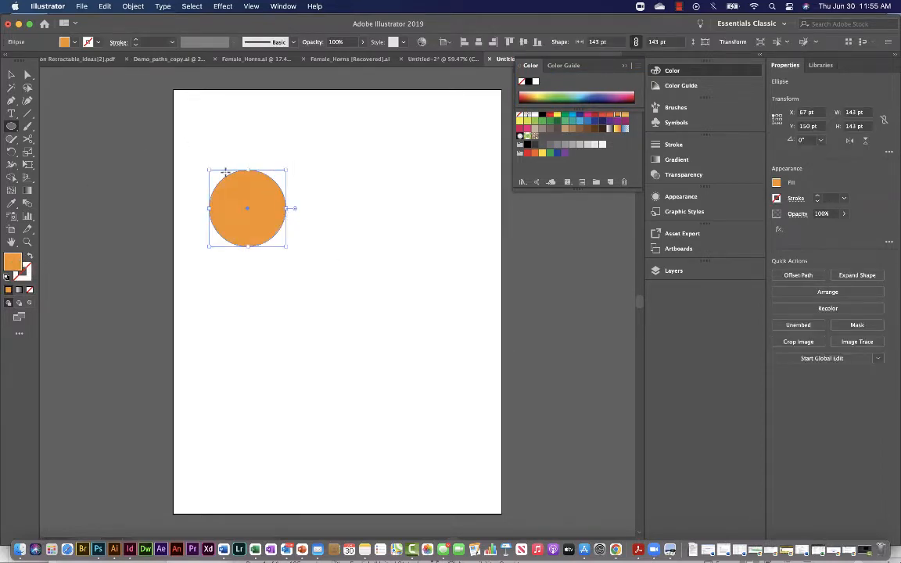
click(10, 76)
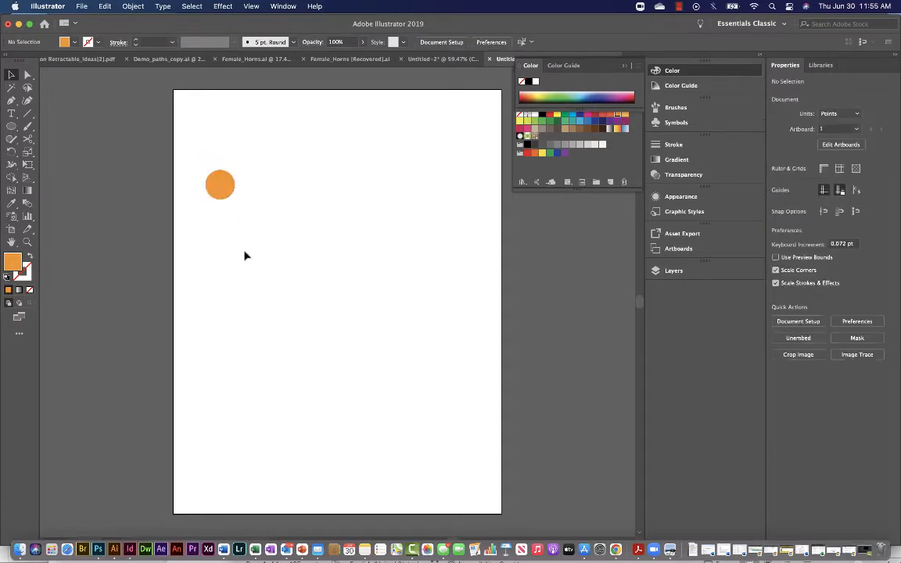
Select the orange circle, open Window > Pattern Options and dock the panel beside the colour panels
click(219, 184)
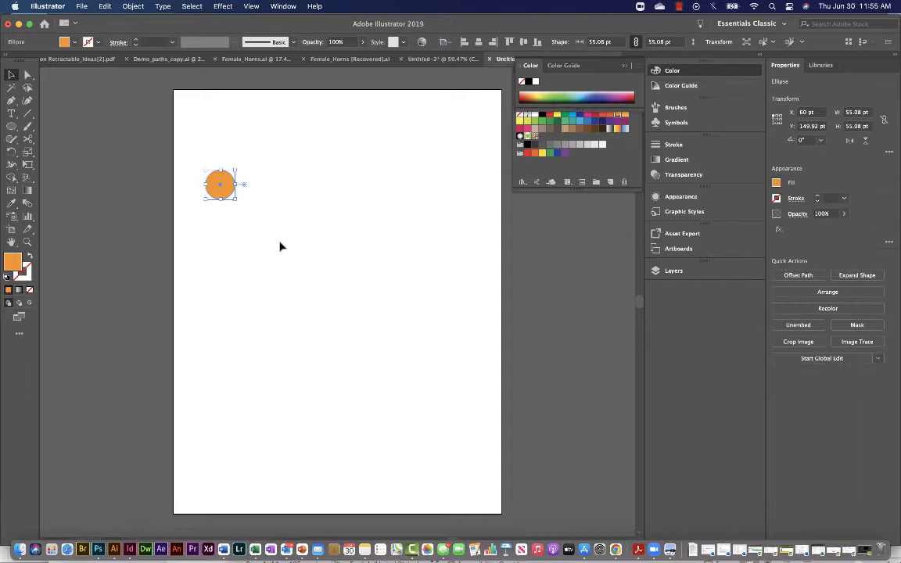
mouse_move(221, 109)
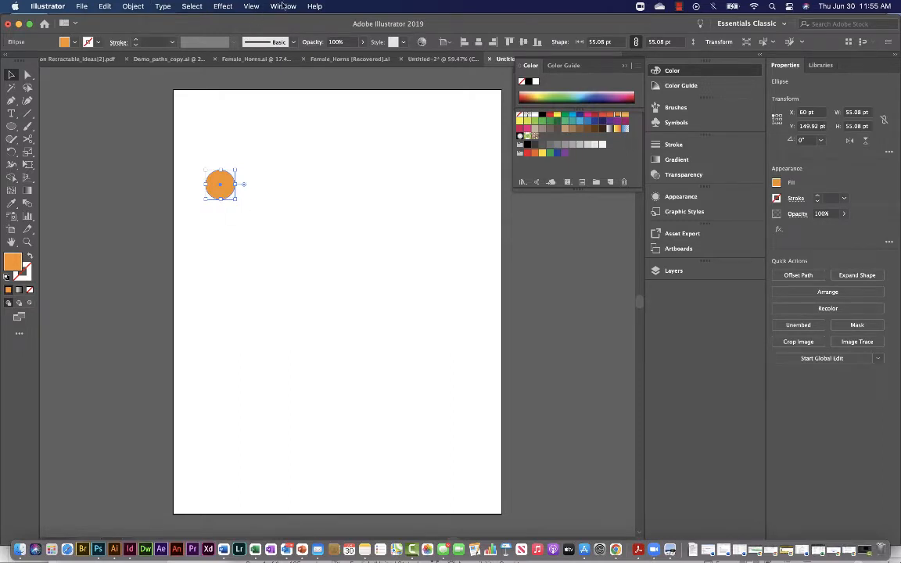
click(282, 6)
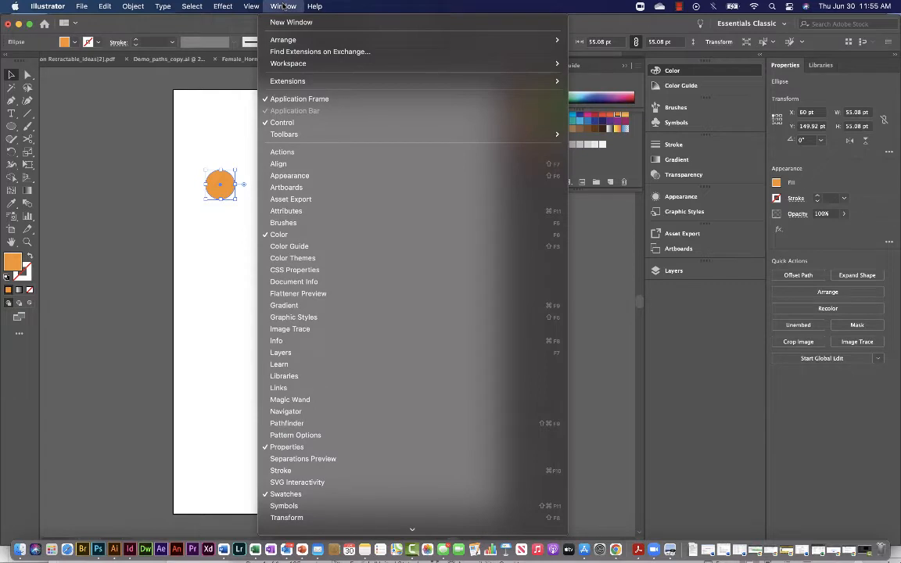
mouse_move(288, 423)
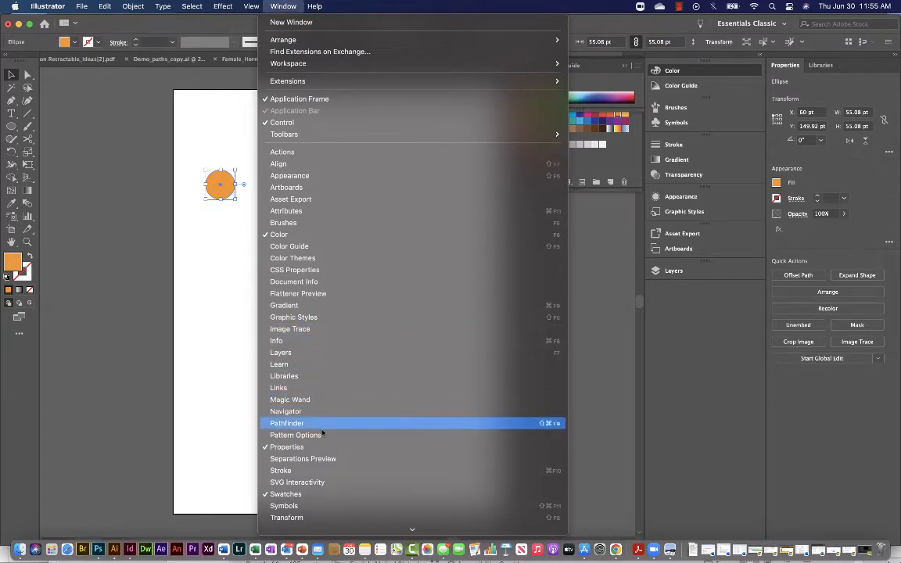
mouse_move(296, 435)
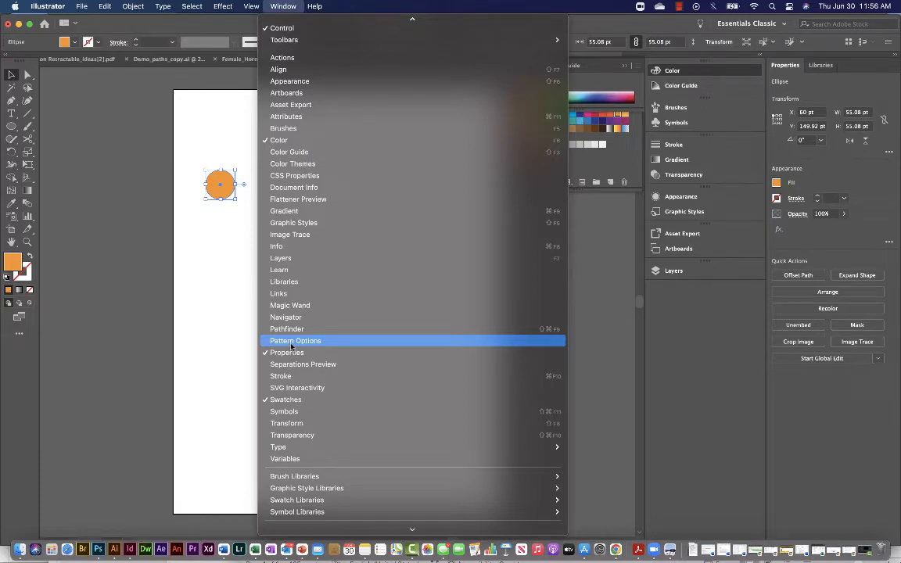
click(296, 340)
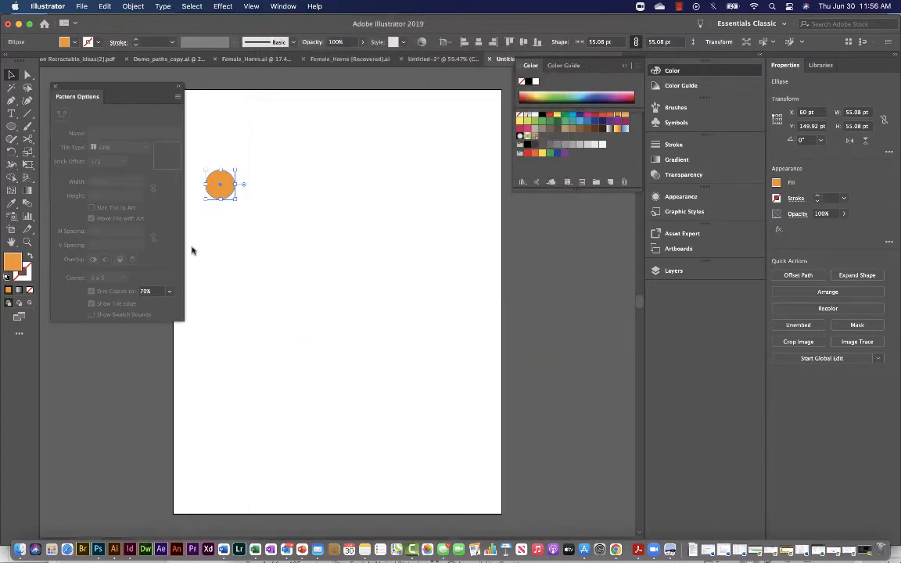
drag(76, 96, 497, 221)
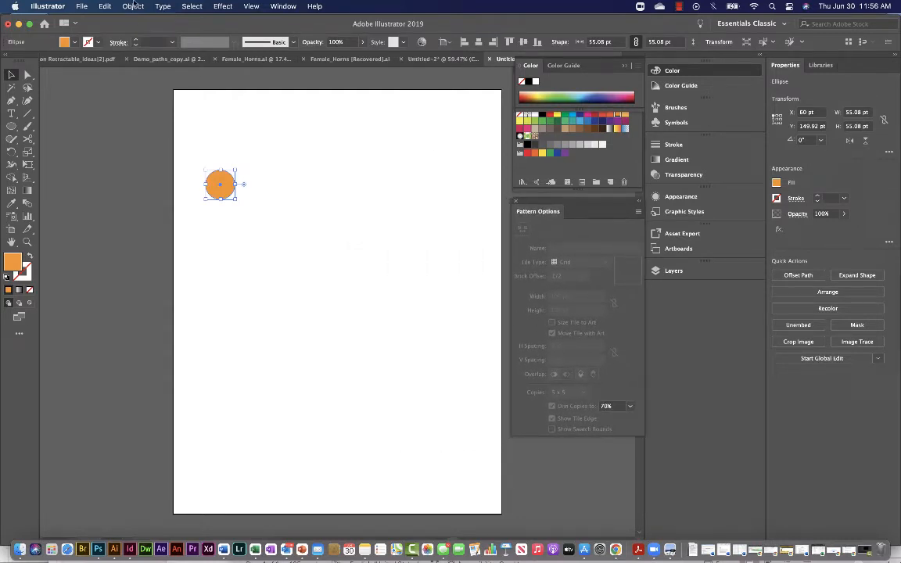
Open the Object menu with the orange circle still selected
click(133, 6)
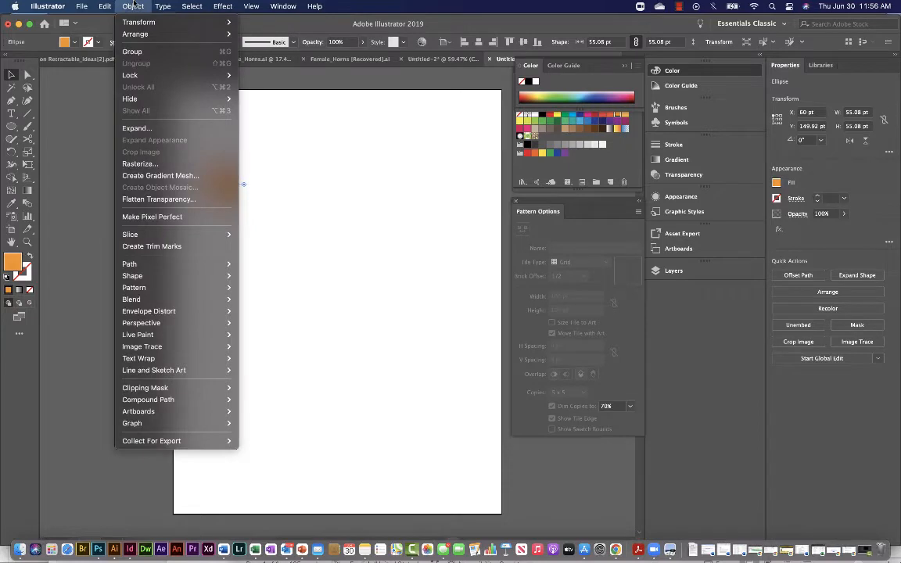
mouse_move(148, 310)
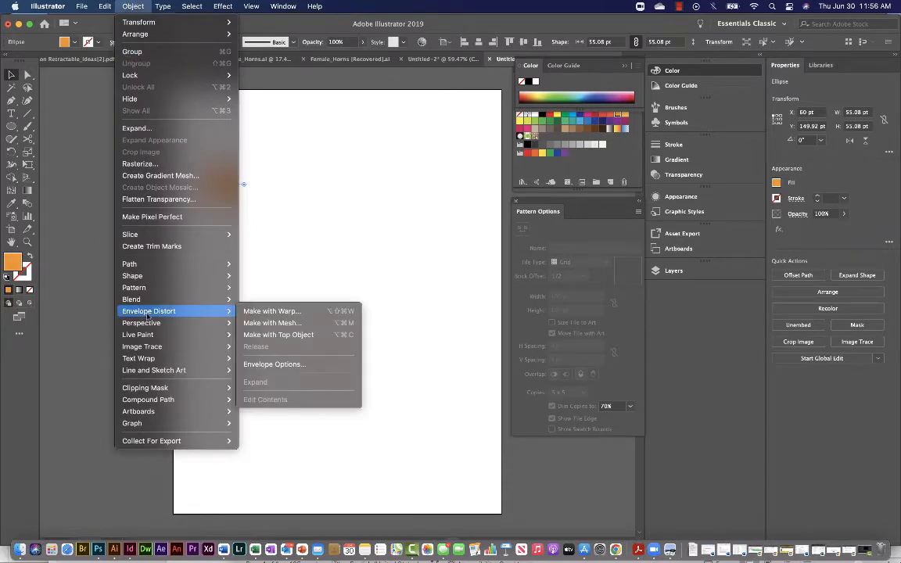
mouse_move(133, 287)
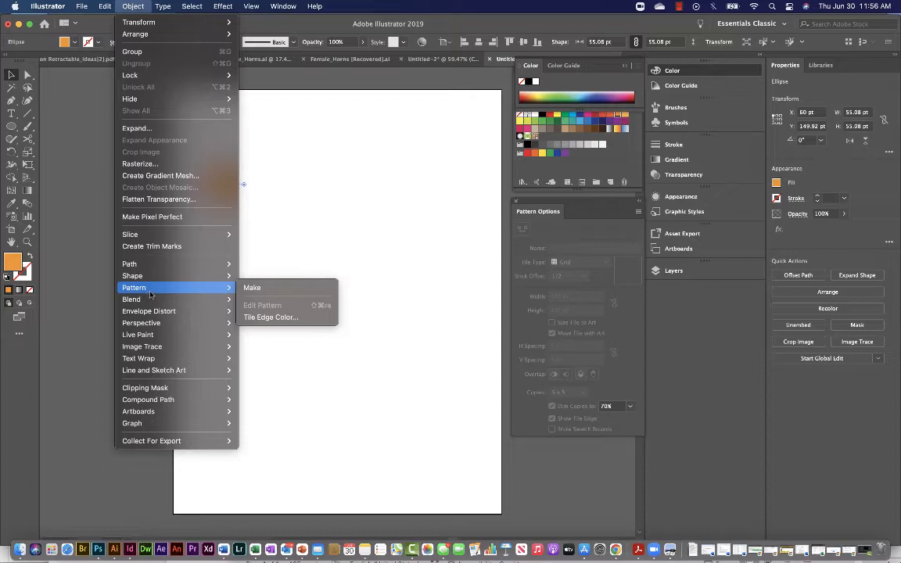
mouse_move(160, 290)
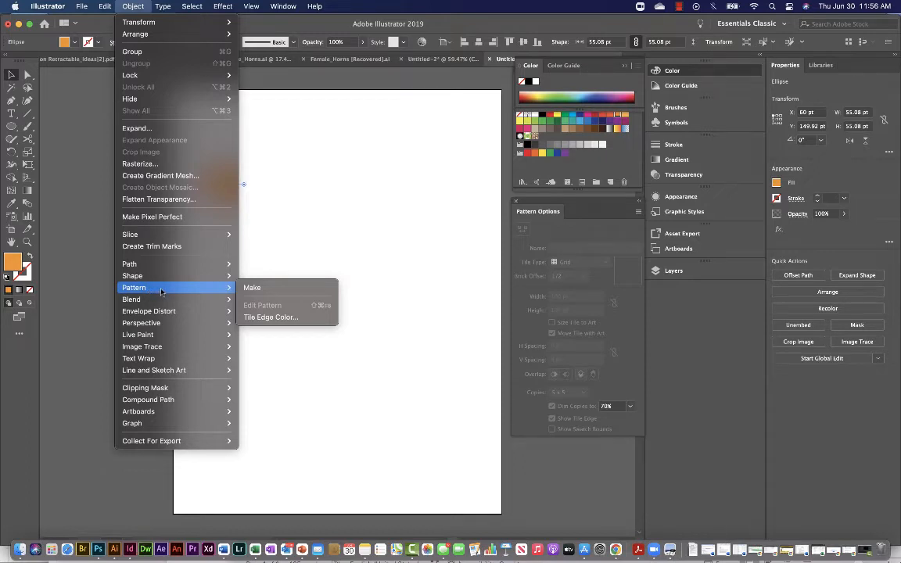
mouse_move(163, 291)
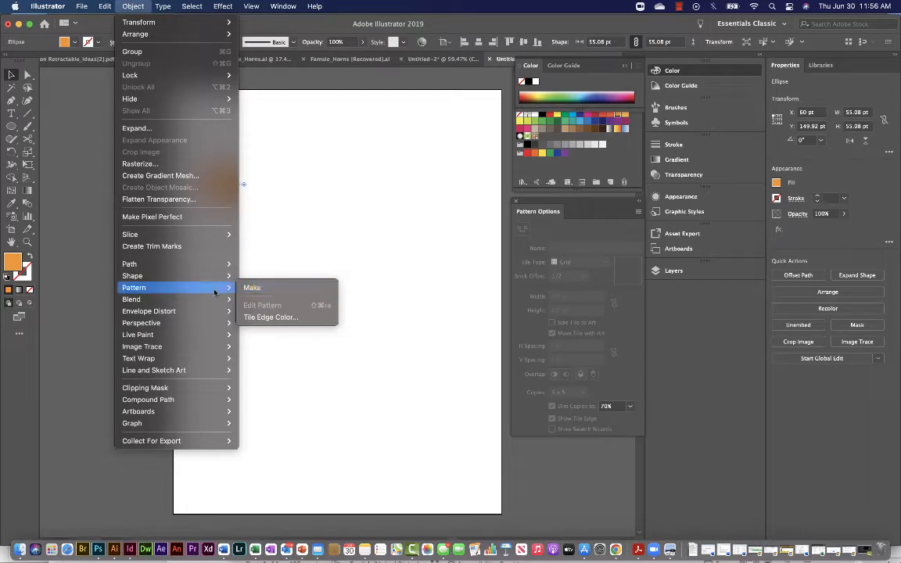
mouse_move(266, 288)
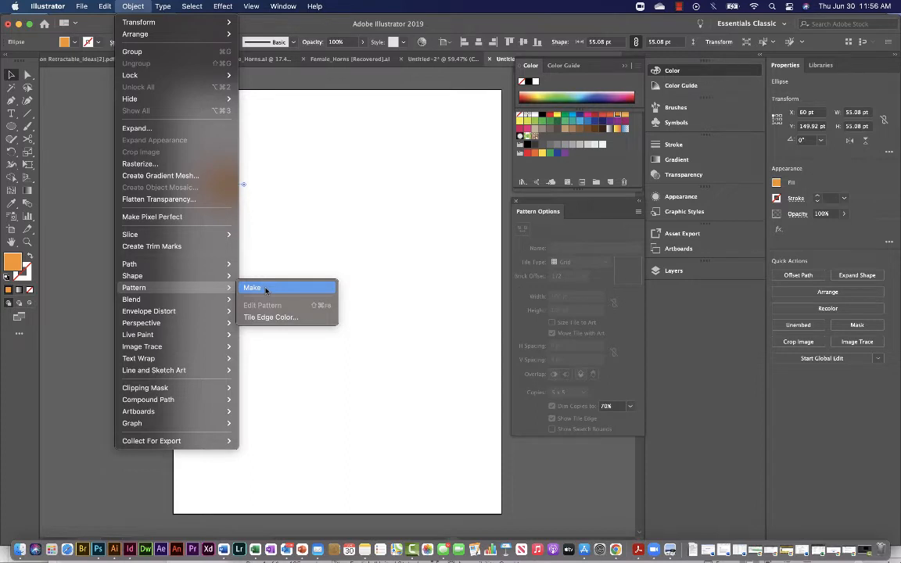
Choose Pattern > Make to turn the orange circle into a pattern swatch
click(252, 287)
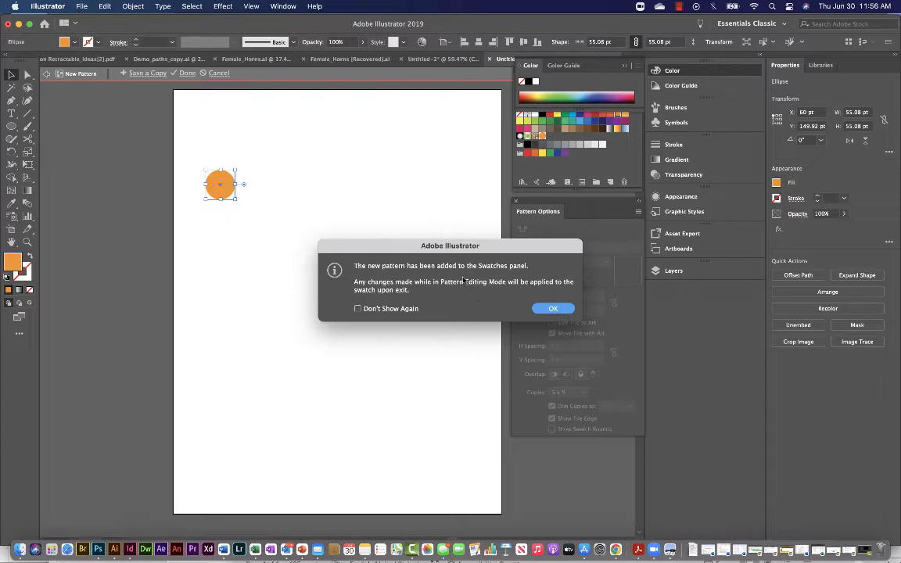
mouse_move(498, 288)
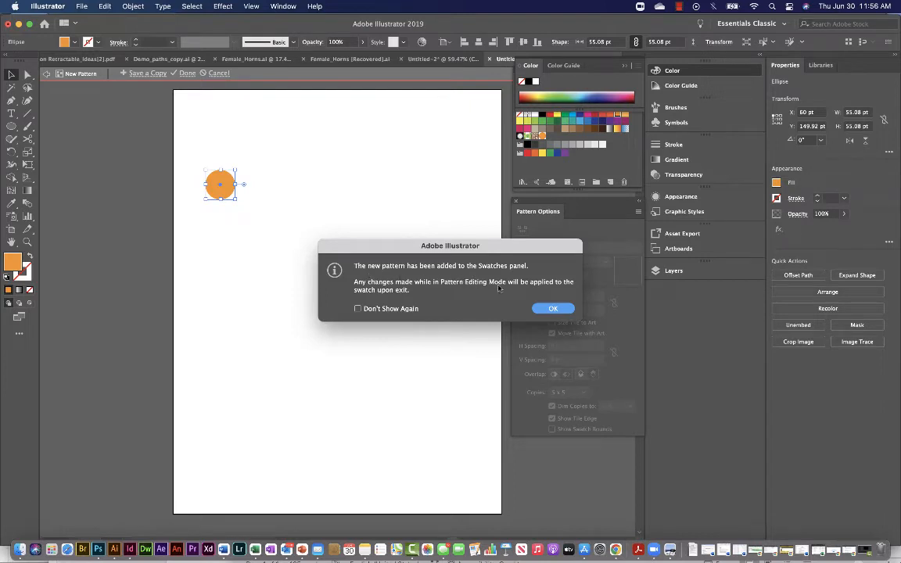
mouse_move(491, 281)
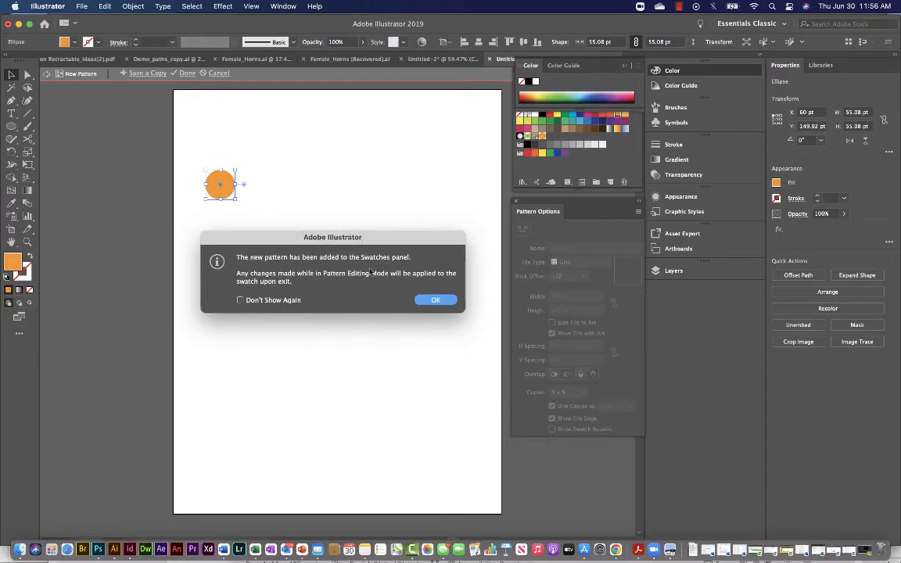
mouse_move(423, 241)
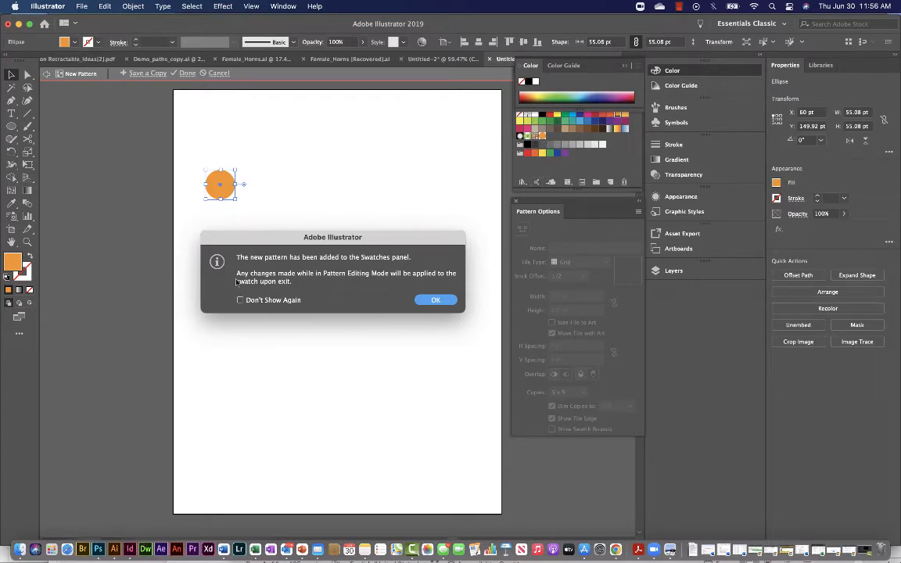
mouse_move(276, 285)
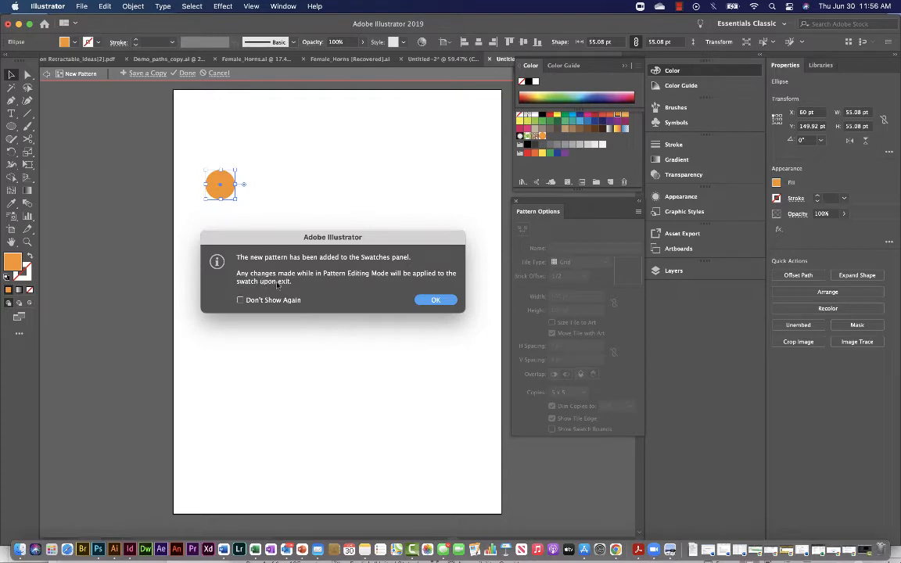
mouse_move(307, 289)
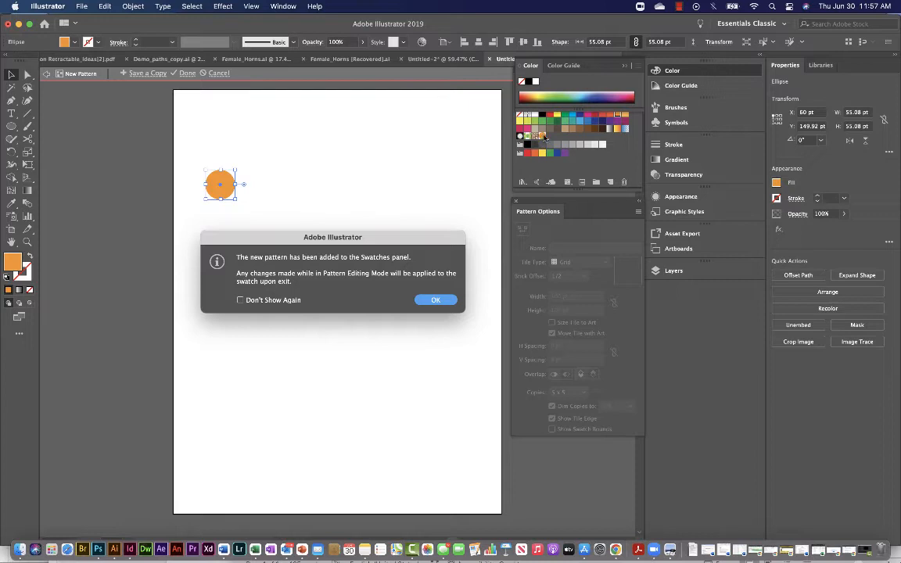
mouse_move(331, 294)
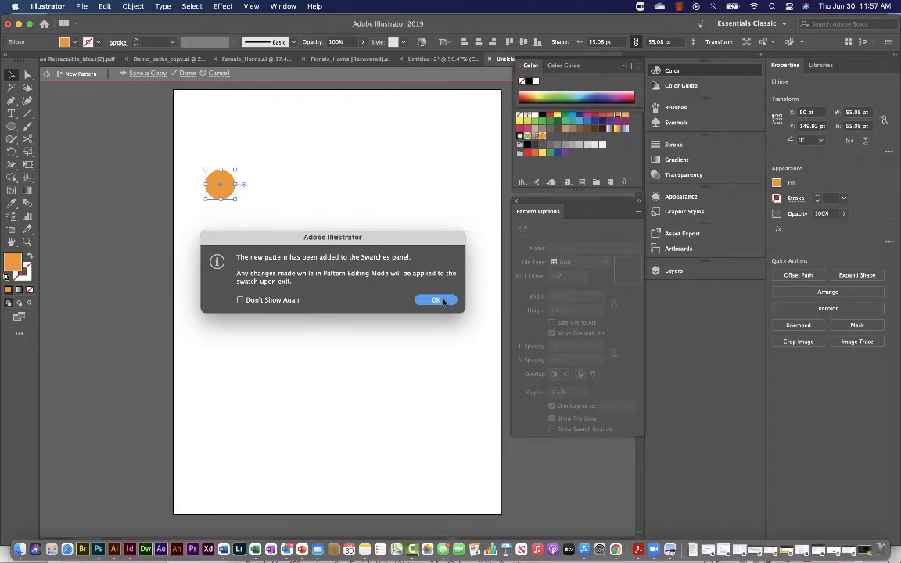
Dismiss the new pattern notice and set the tile type to Brick by Row
click(435, 300)
text(Orange Polka Dot)
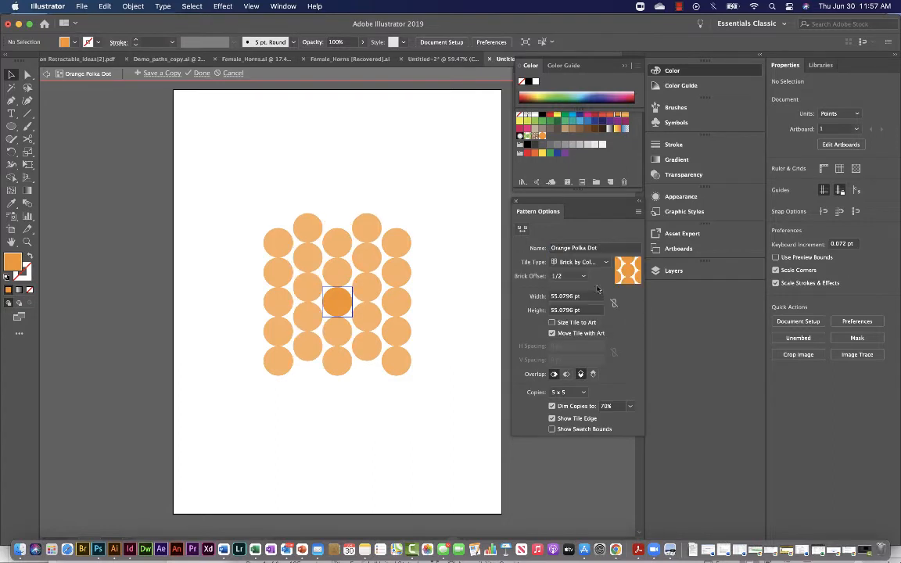
click(581, 262)
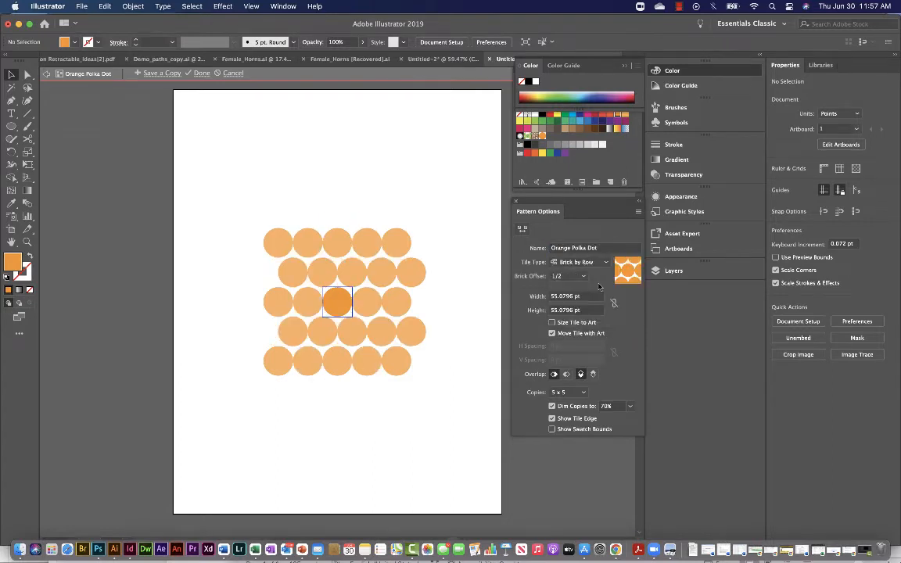
click(578, 262)
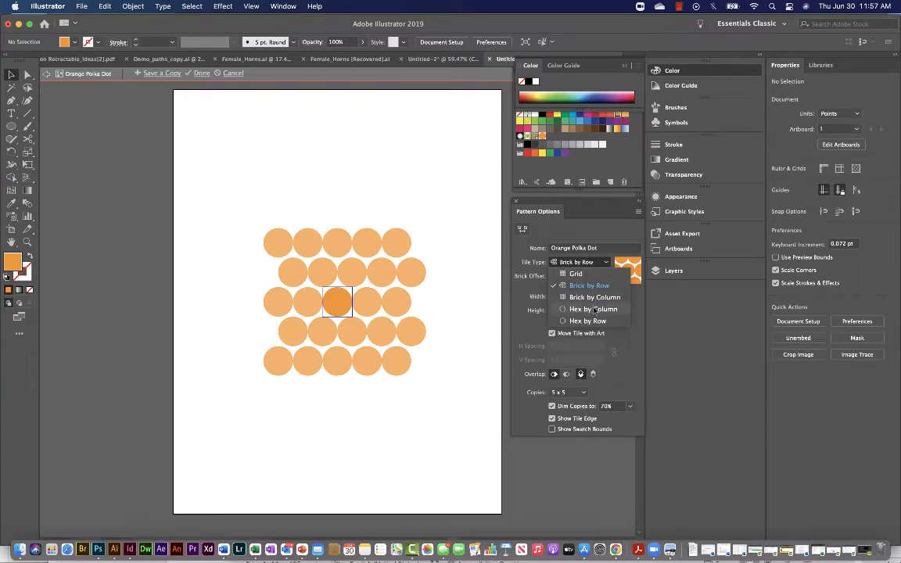
click(594, 308)
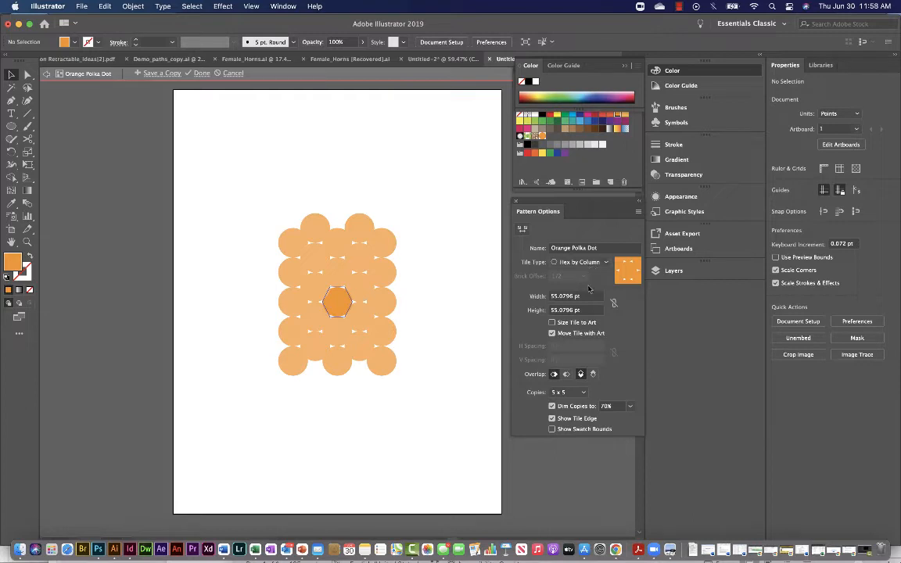
click(605, 262)
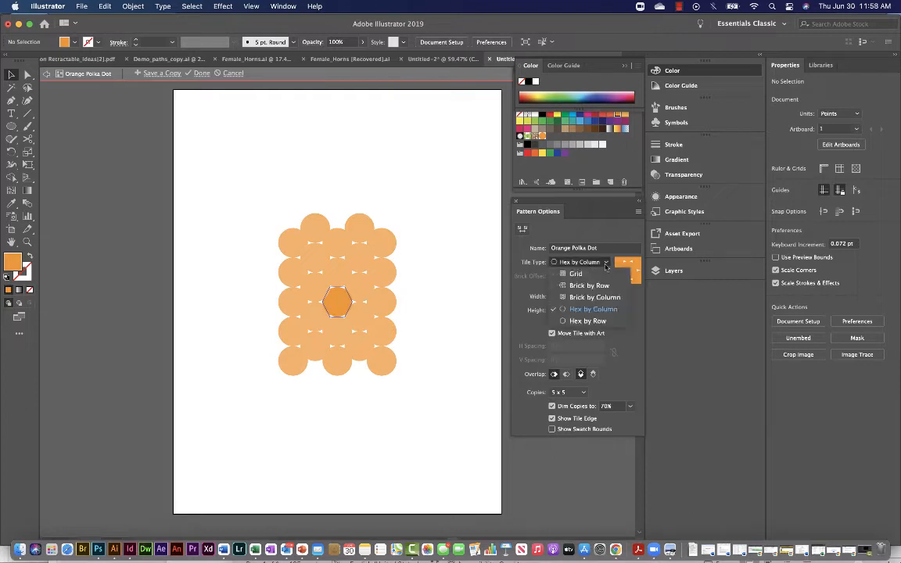
click(589, 285)
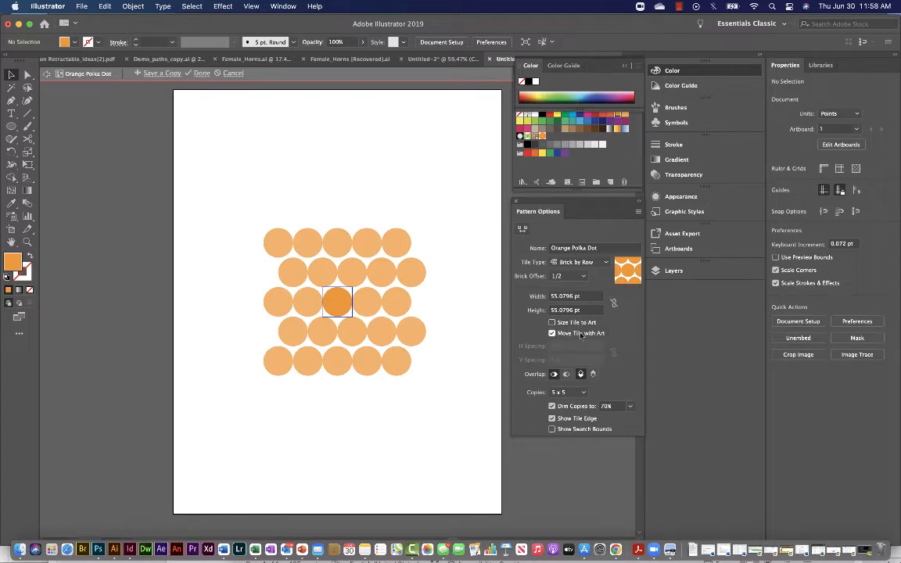
Turn on Size Tile to Art and select the H Spacing field
click(553, 321)
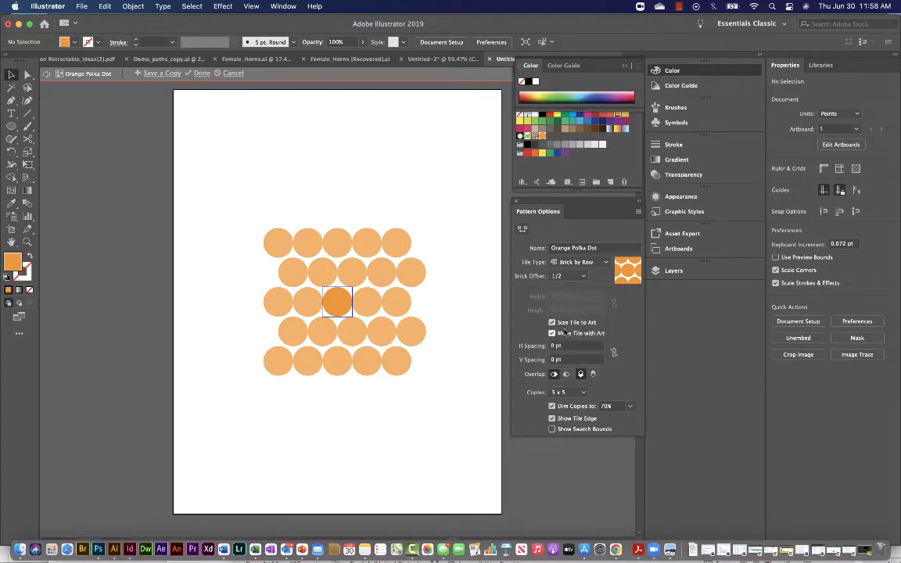
click(553, 322)
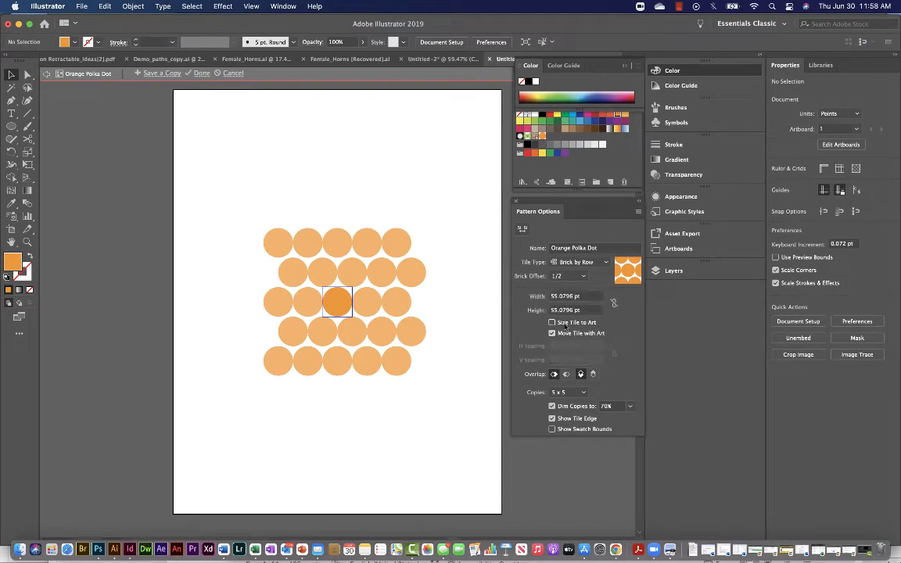
click(552, 322)
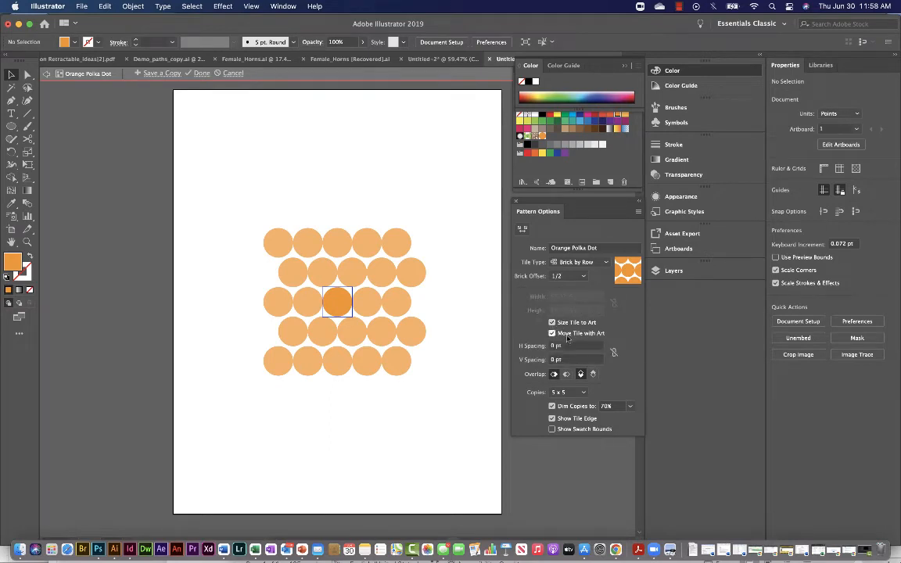
click(572, 345)
text(9)
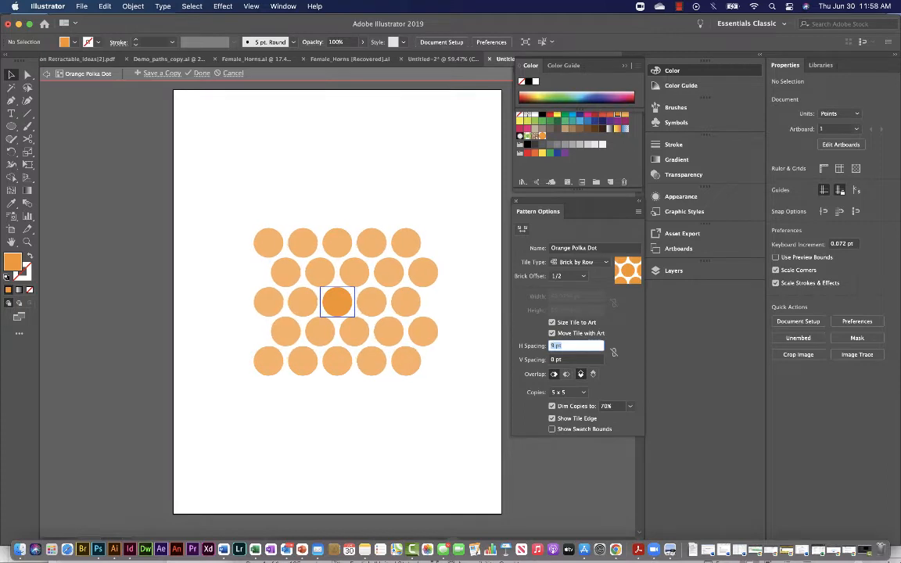
Enter 14 pt as the horizontal spacing between the polka dots
text(14 pt)
click(577, 359)
text(10)
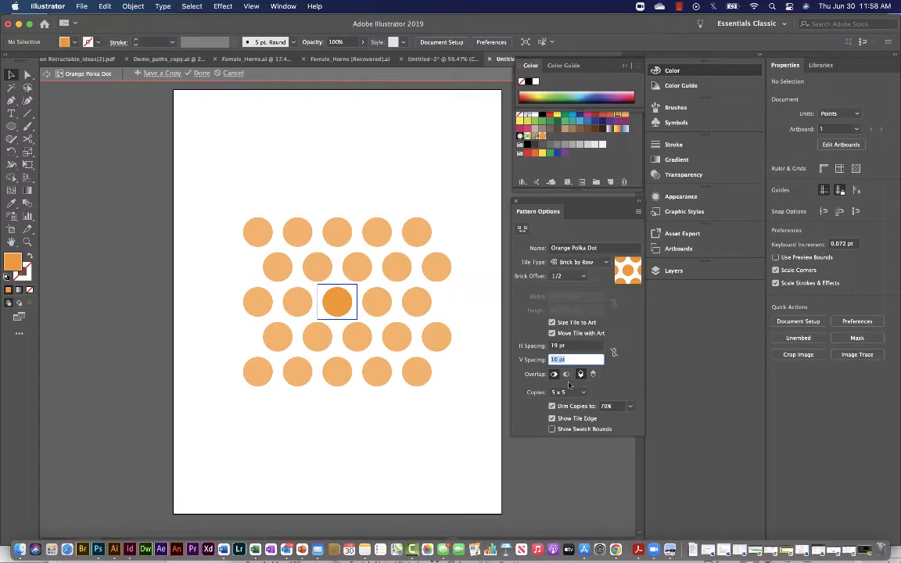
mouse_move(561, 381)
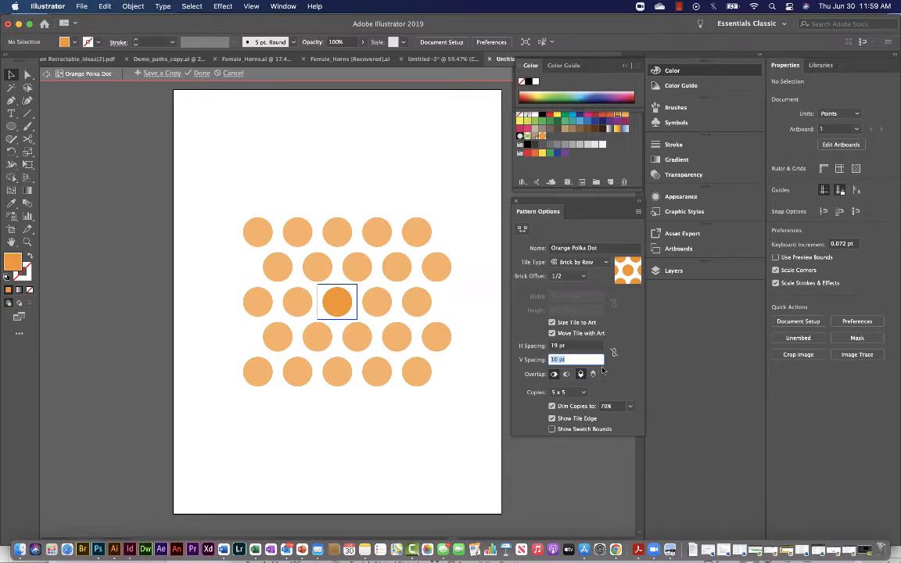
mouse_move(537, 381)
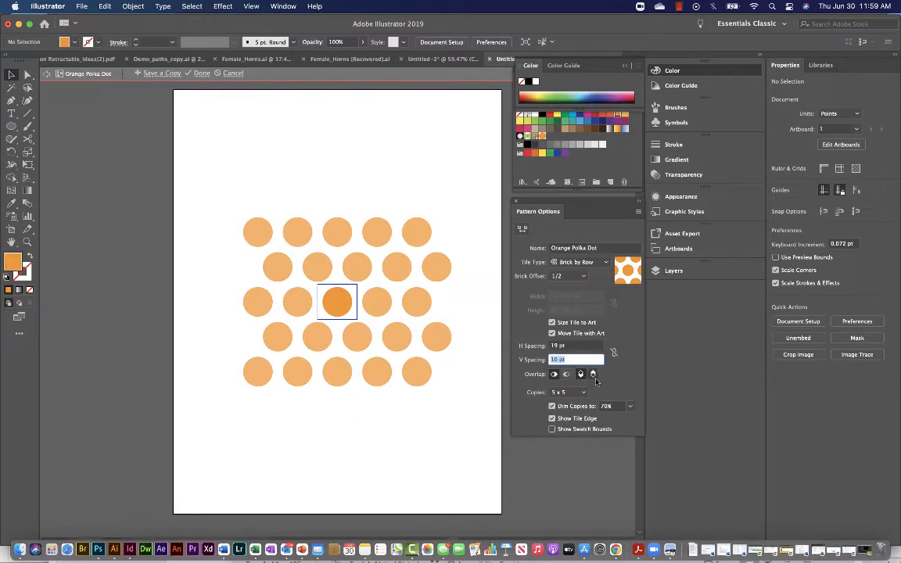
mouse_move(617, 391)
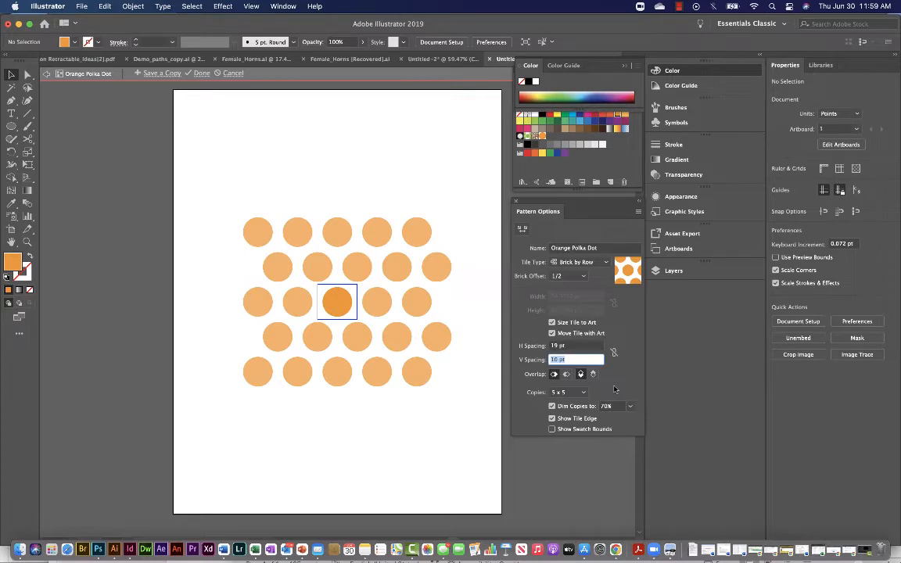
mouse_move(594, 390)
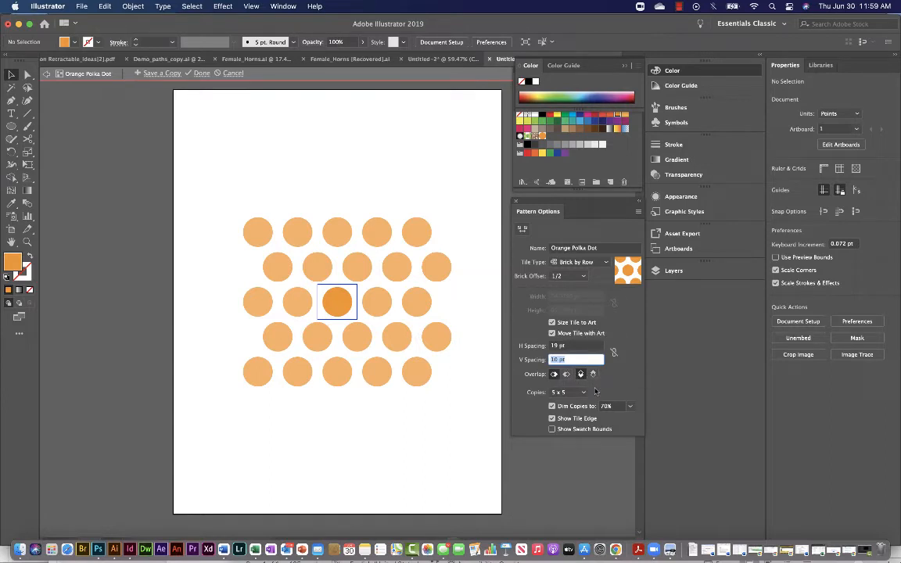
click(567, 392)
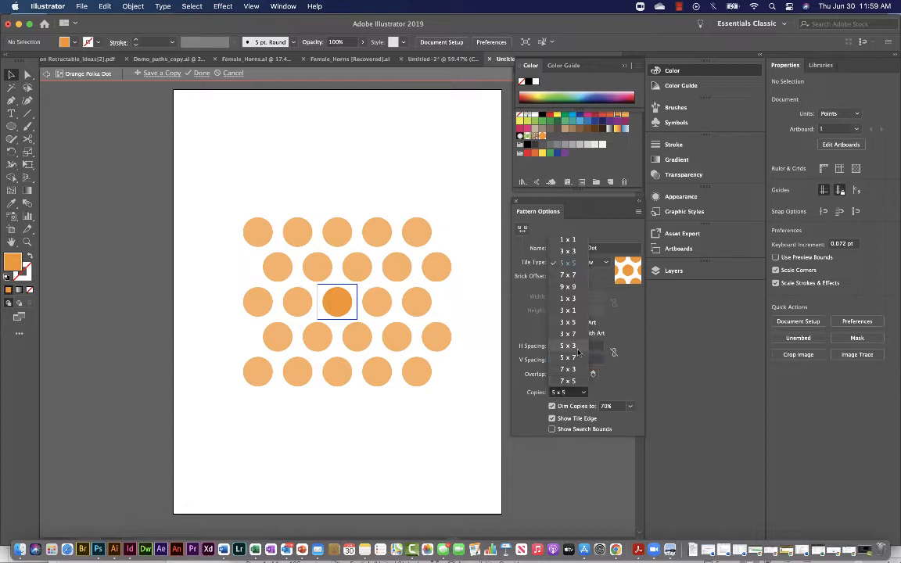
click(565, 358)
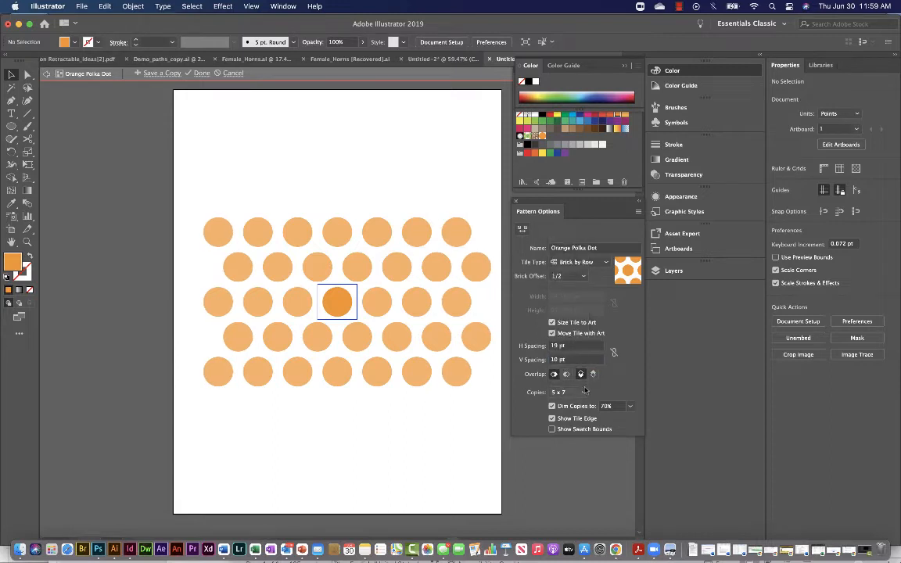
click(565, 392)
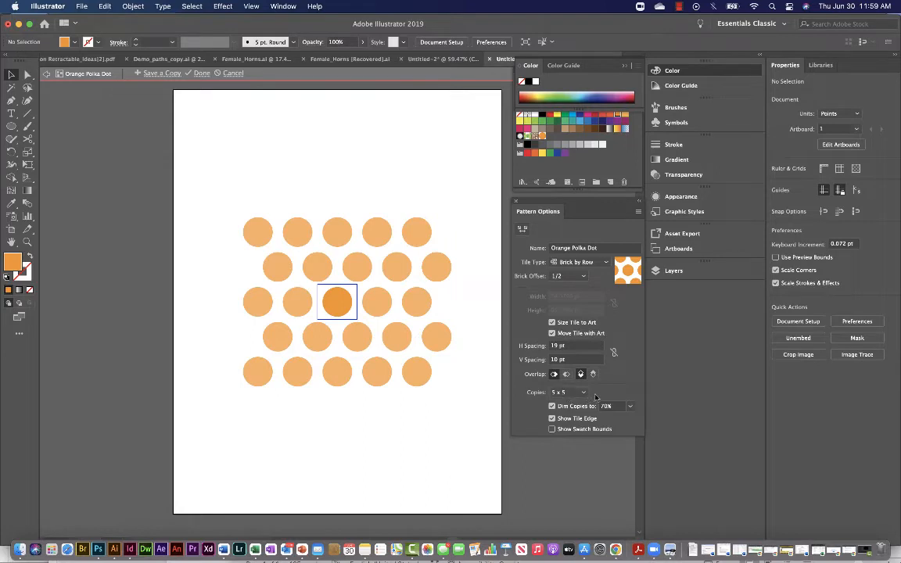
mouse_move(614, 392)
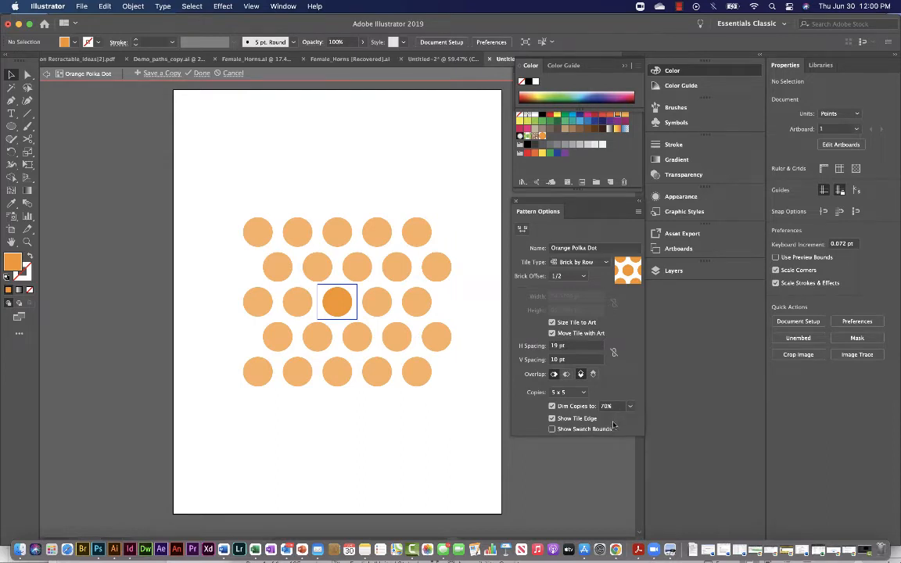
click(552, 417)
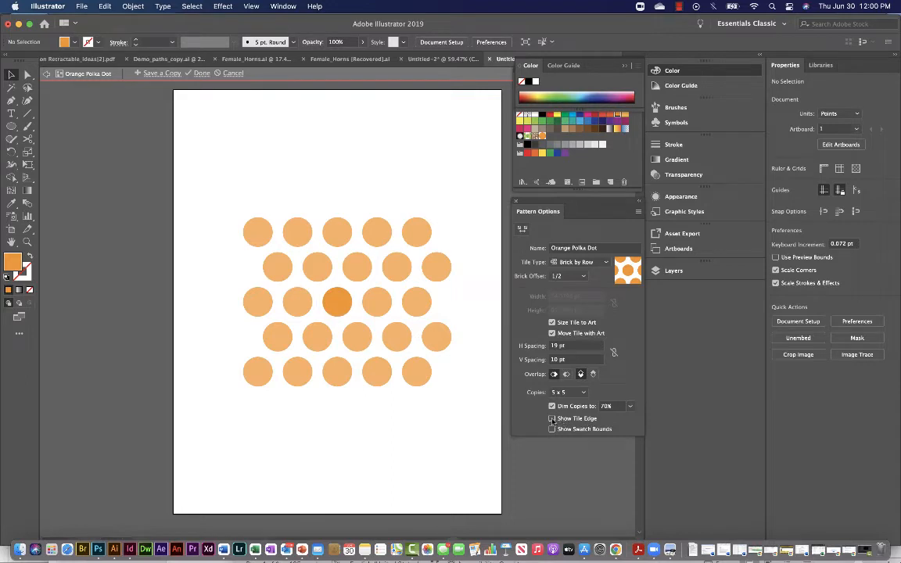
click(553, 418)
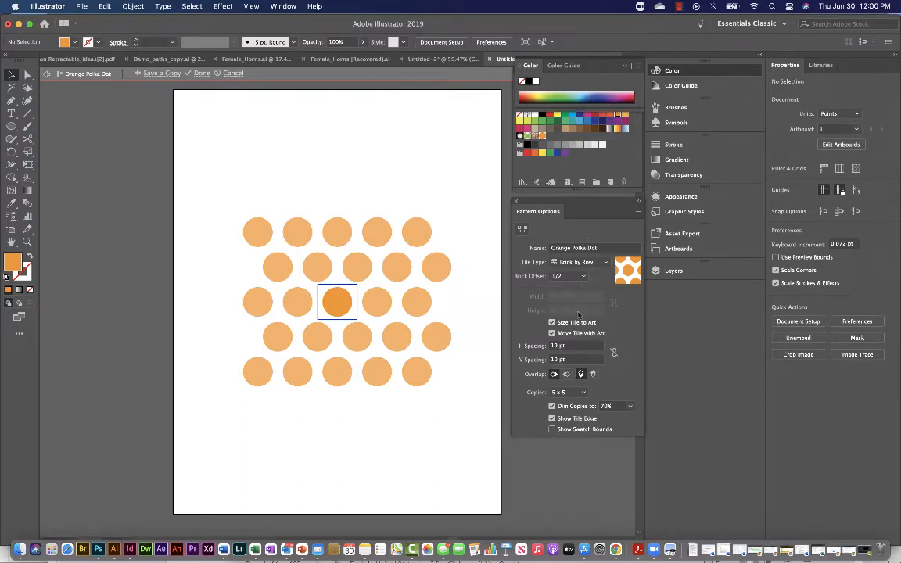
mouse_move(147, 116)
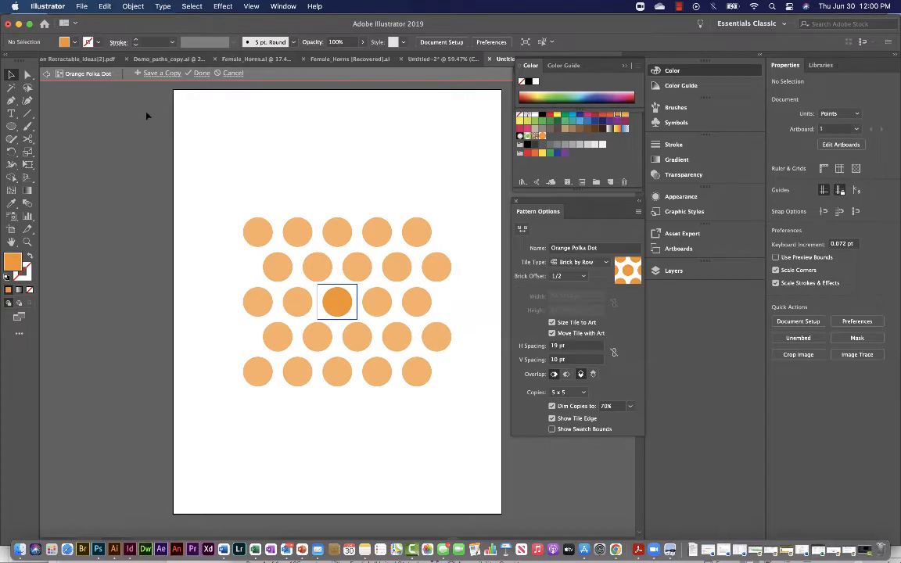
mouse_move(266, 150)
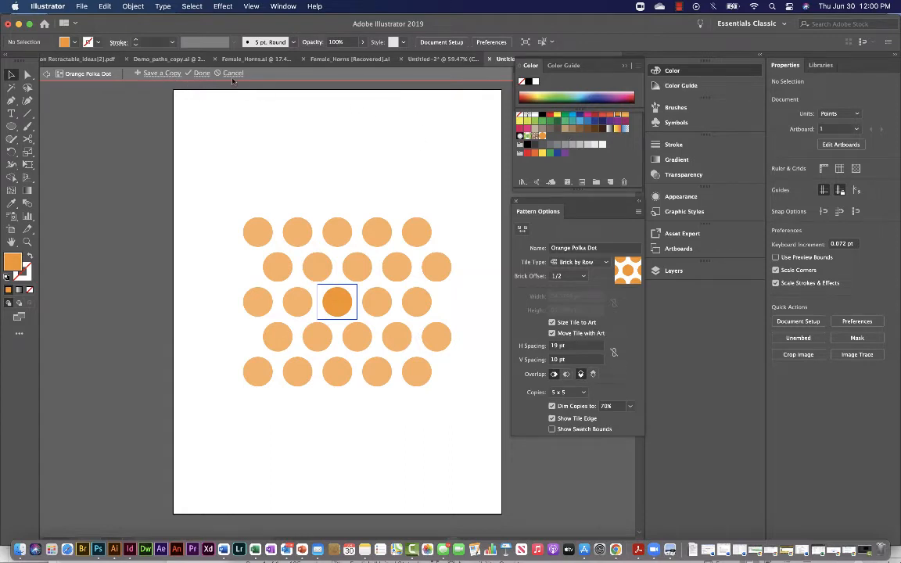
click(202, 72)
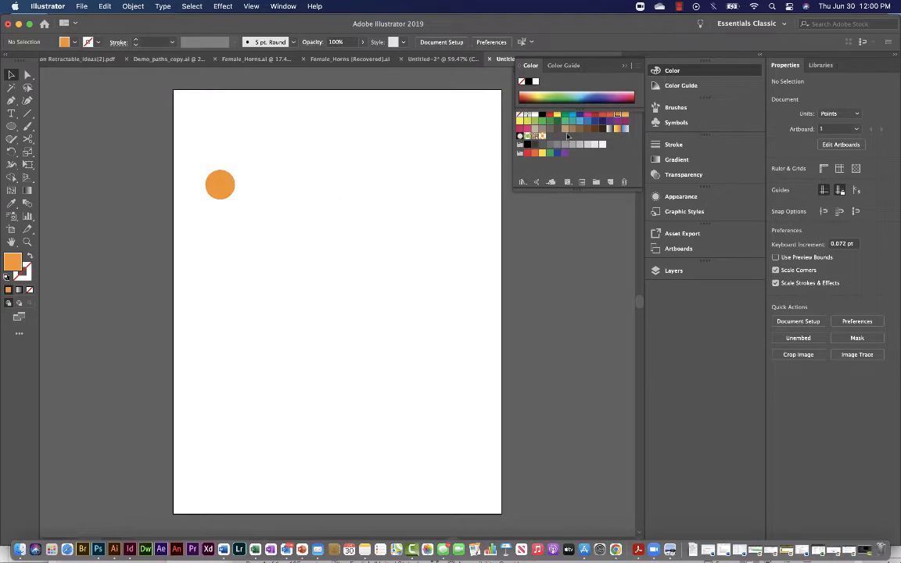
mouse_move(417, 220)
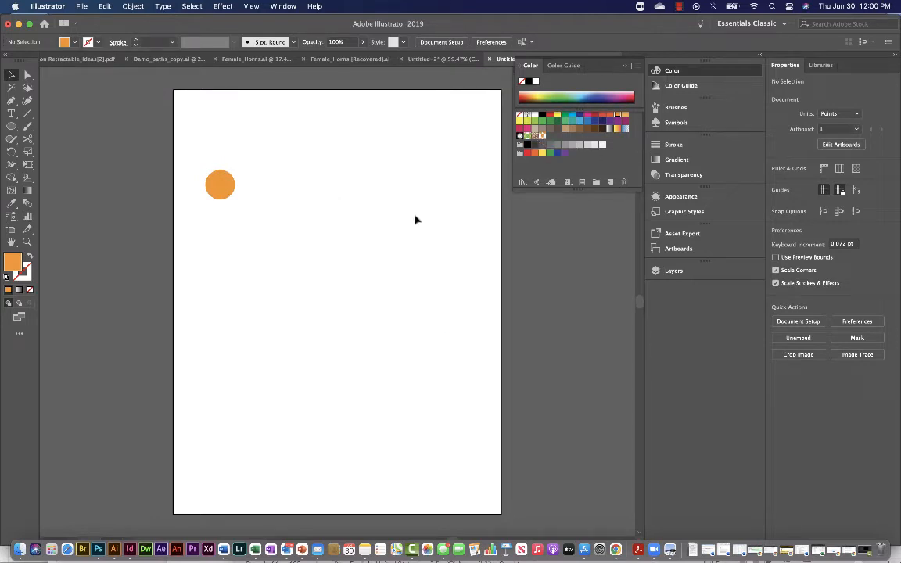
click(12, 126)
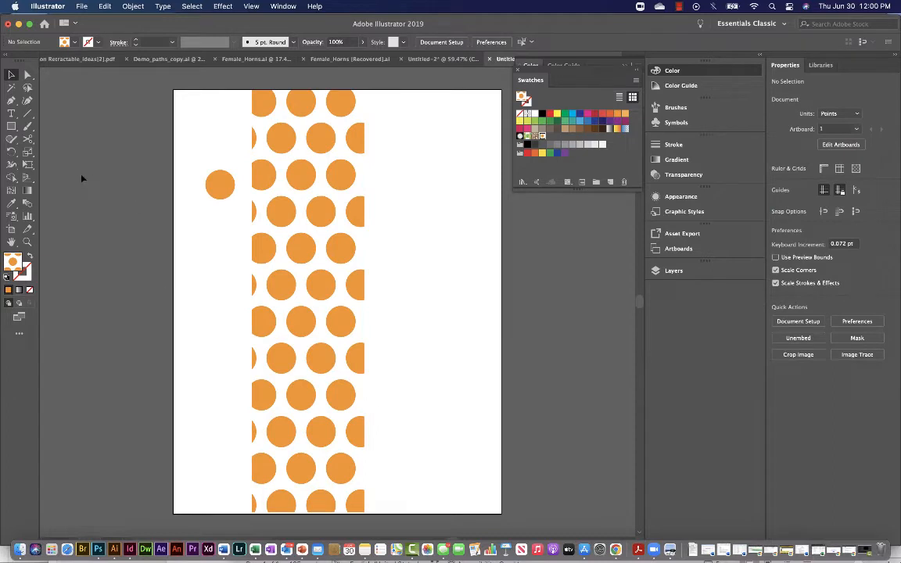
mouse_move(11, 139)
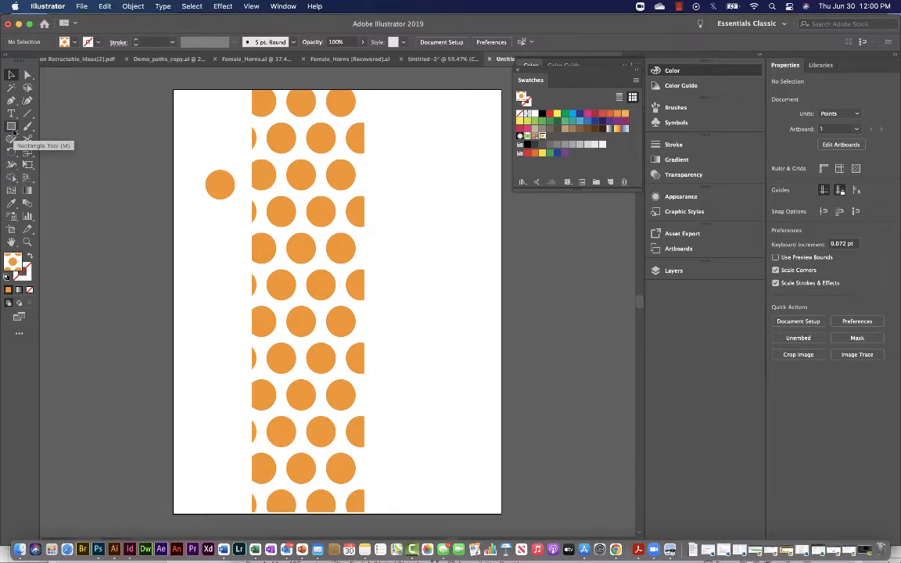
Draw thin crossing rectangle bars filled green, light blue, dark blue and yellow
click(11, 126)
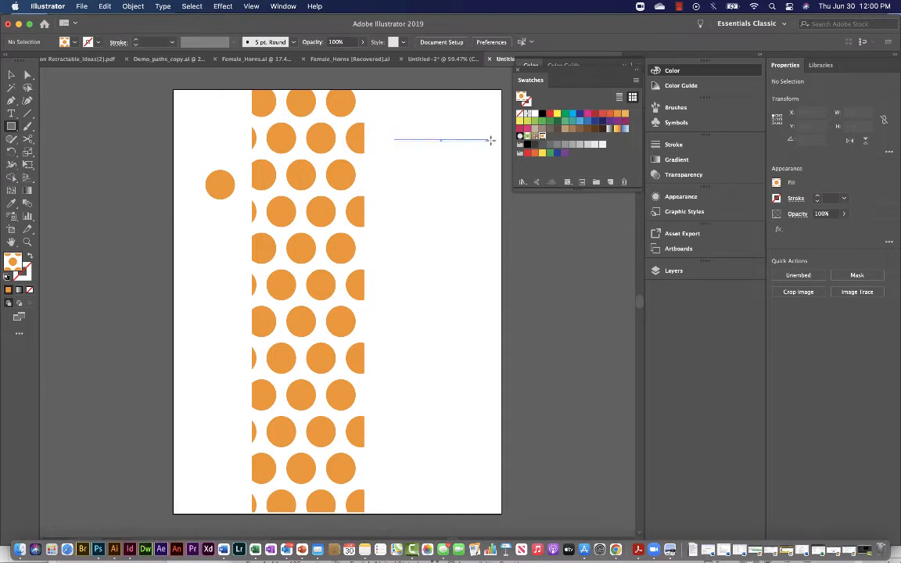
drag(395, 139, 493, 153)
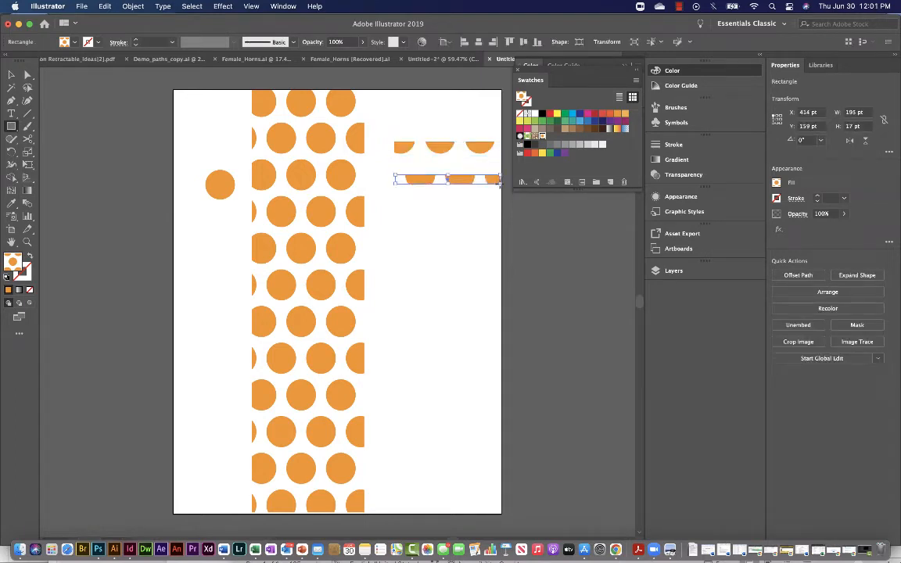
click(566, 122)
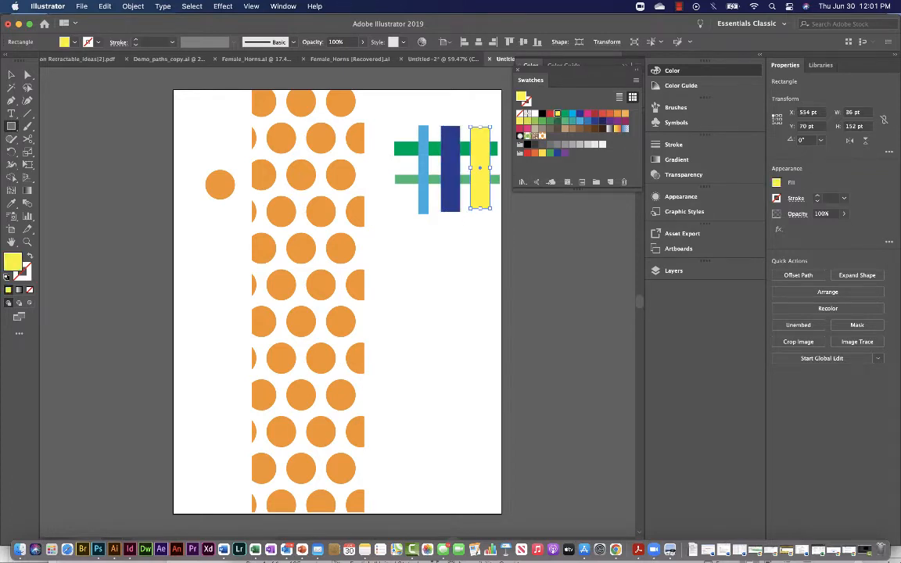
click(409, 169)
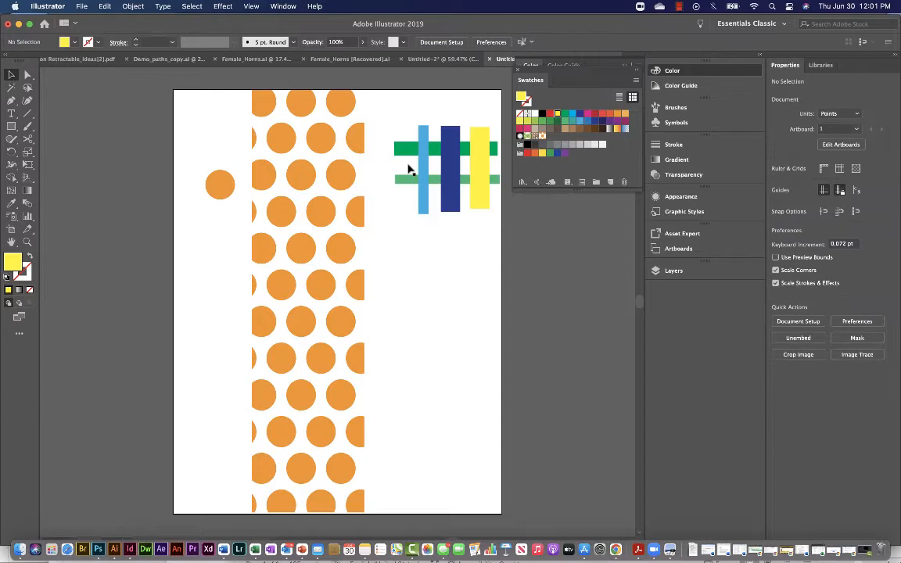
click(478, 166)
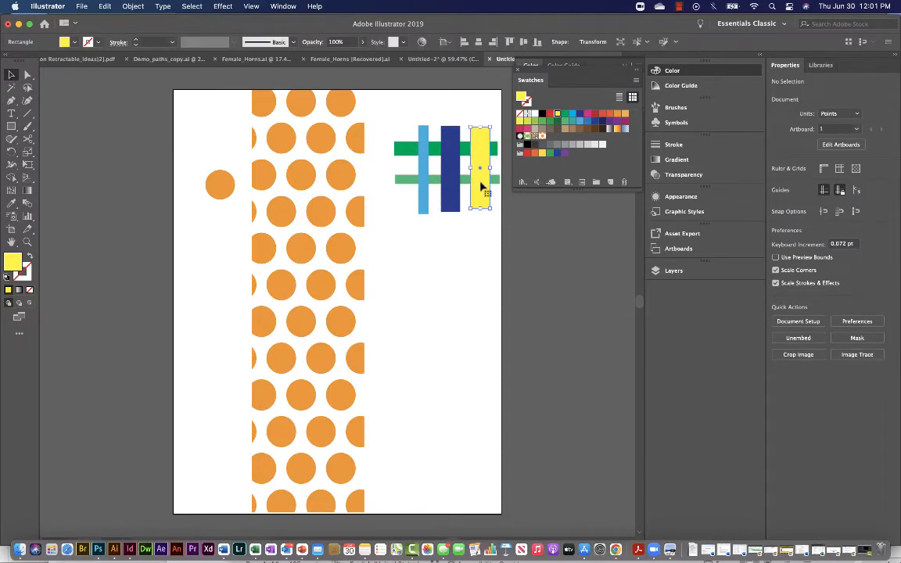
click(477, 165)
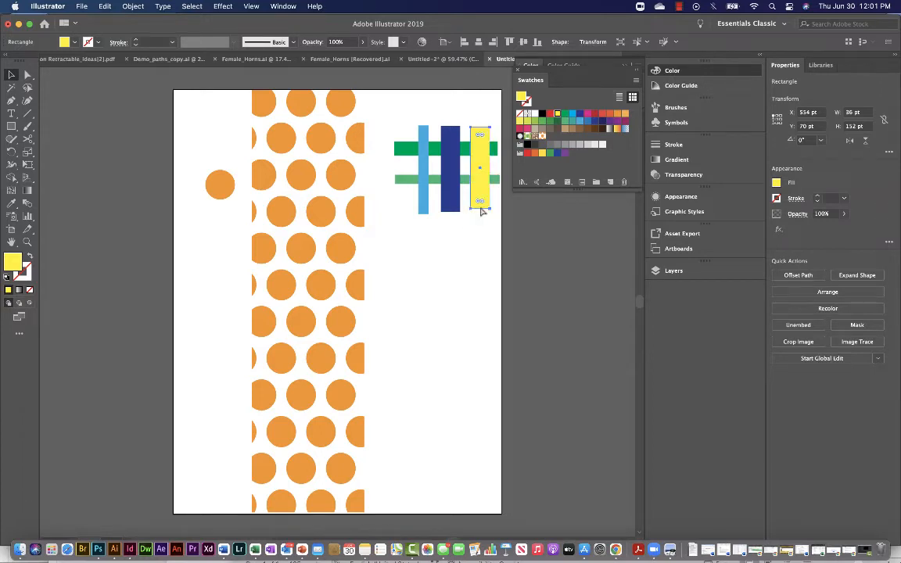
click(473, 228)
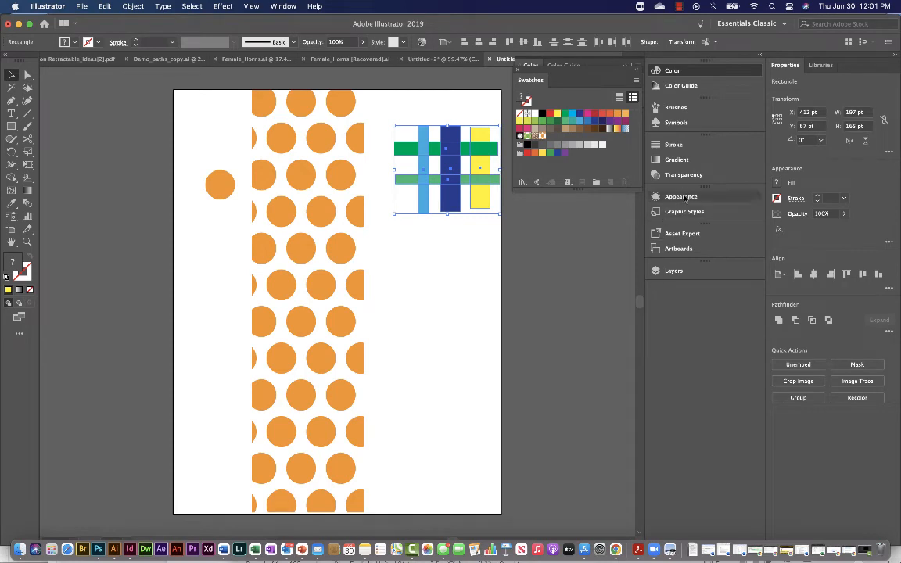
In the Appearance panel, try 59% stroke opacity, then revert it to default
click(681, 197)
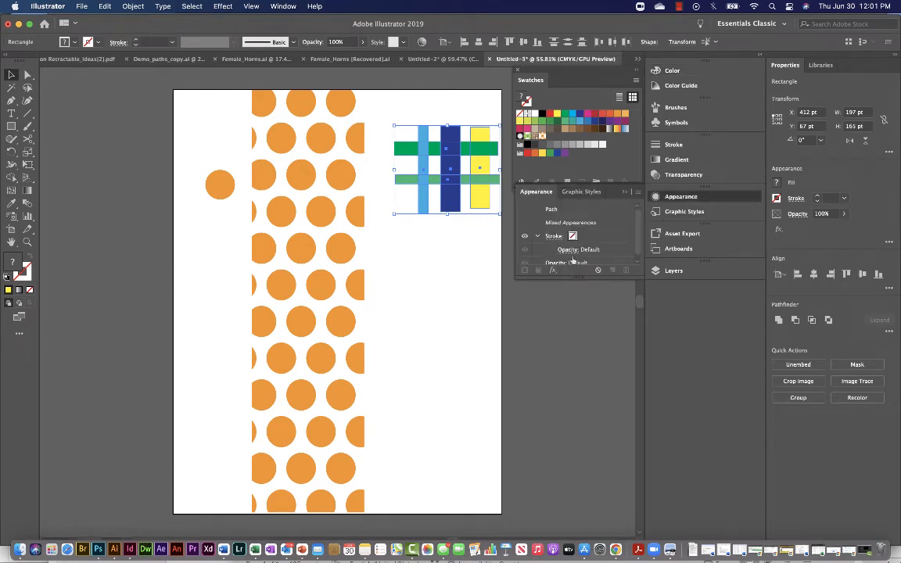
click(578, 249)
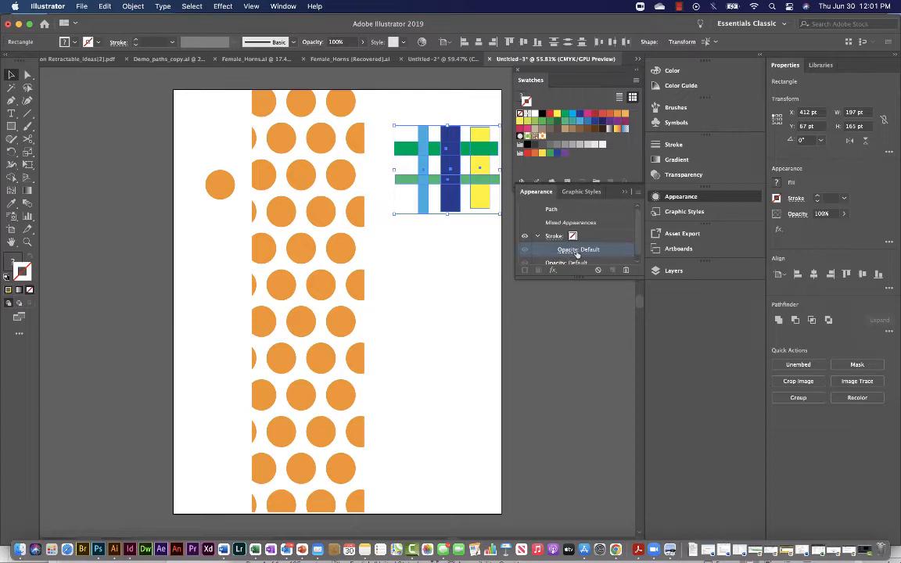
click(577, 249)
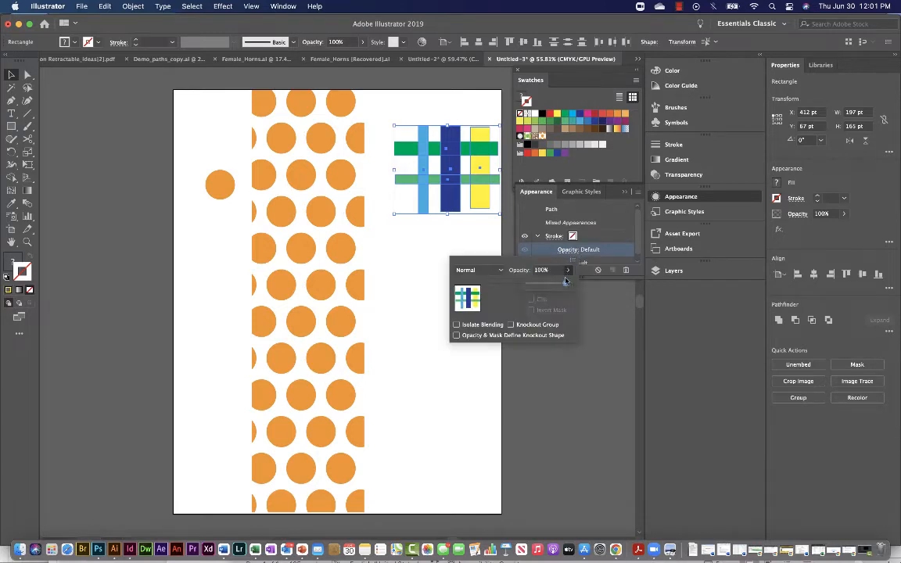
drag(566, 280, 548, 280)
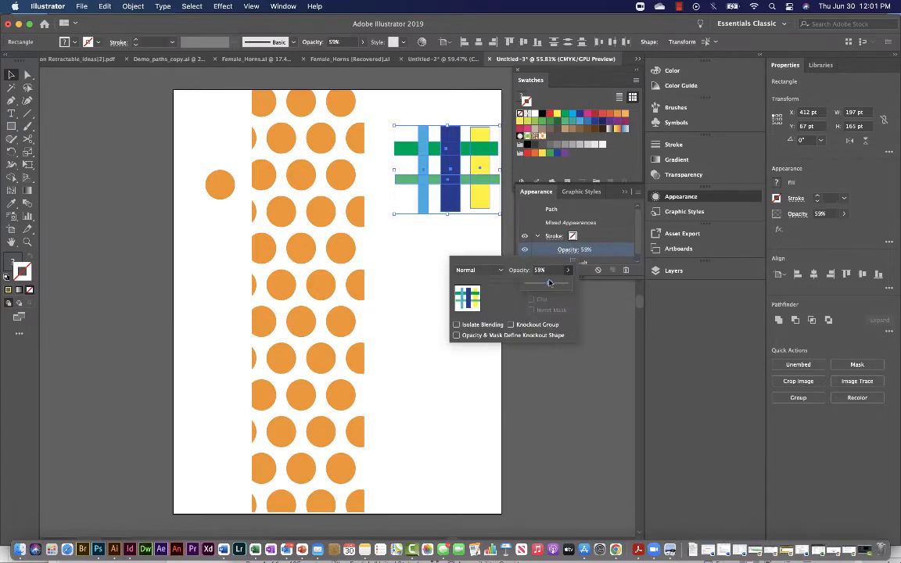
click(433, 266)
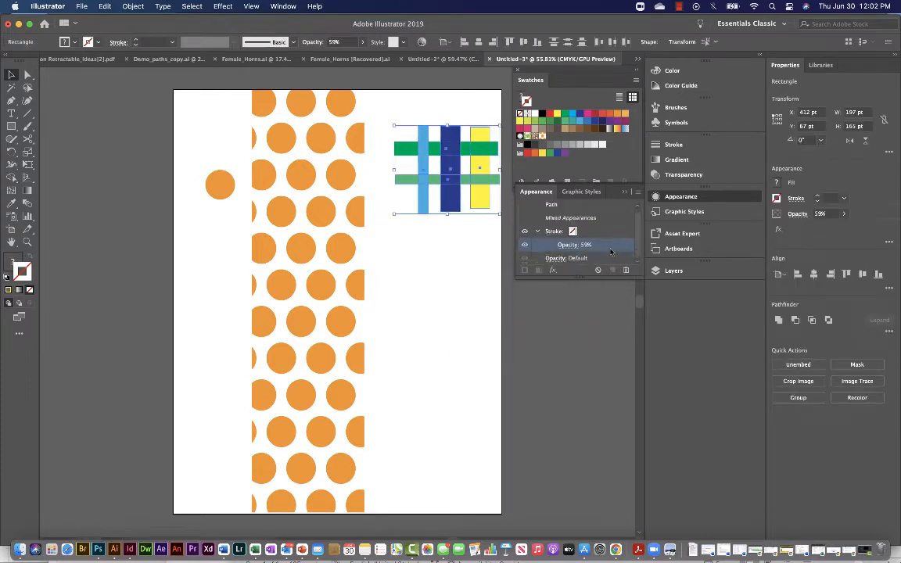
click(565, 244)
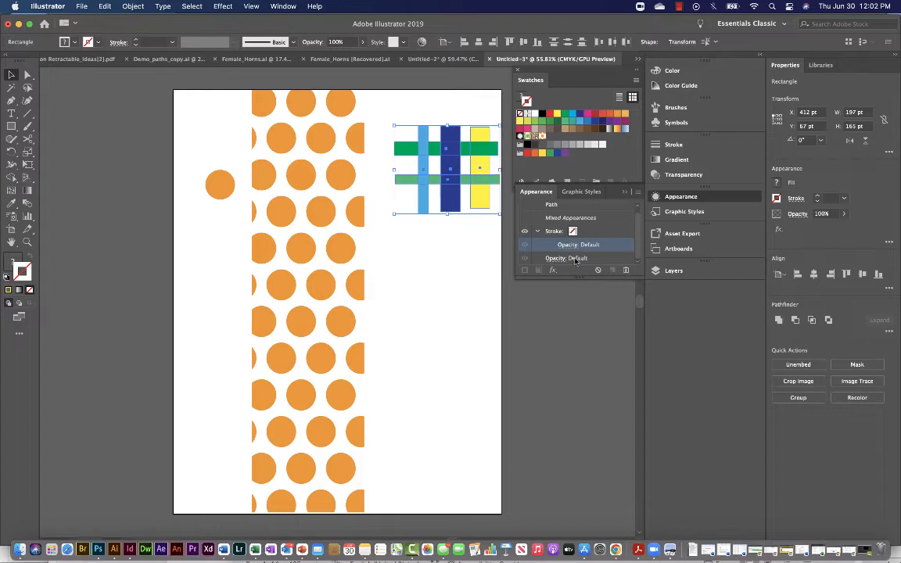
Set the bars' object opacity to 87% and reselect all the bars
click(565, 259)
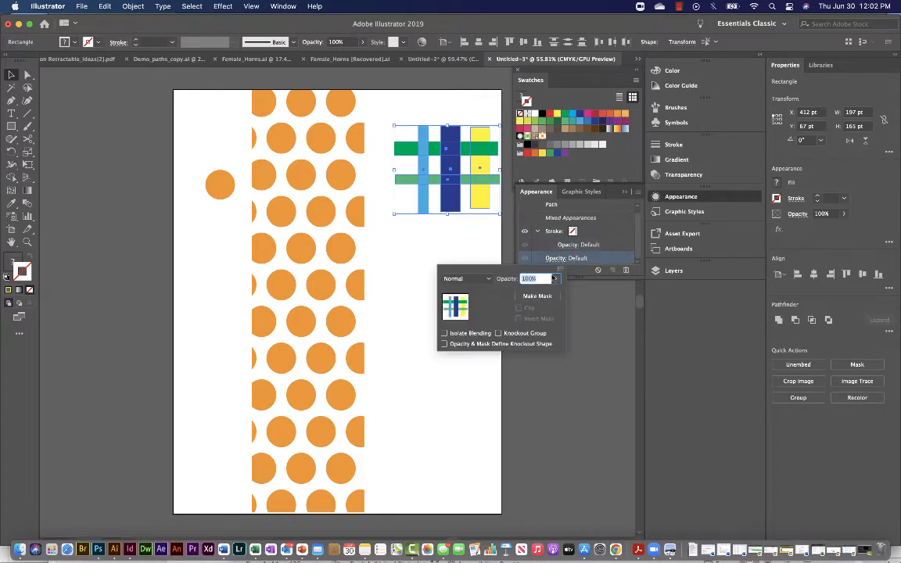
drag(555, 292, 536, 292)
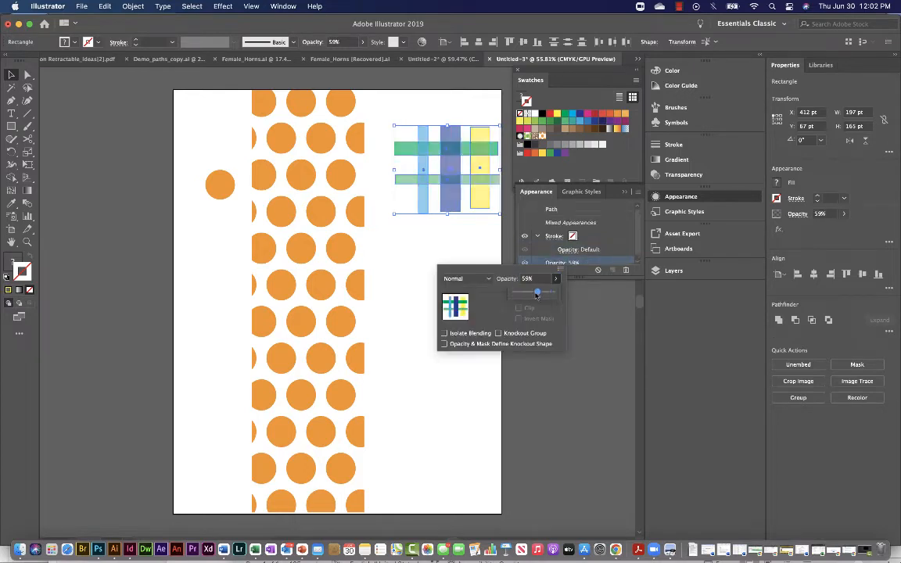
drag(537, 291, 546, 292)
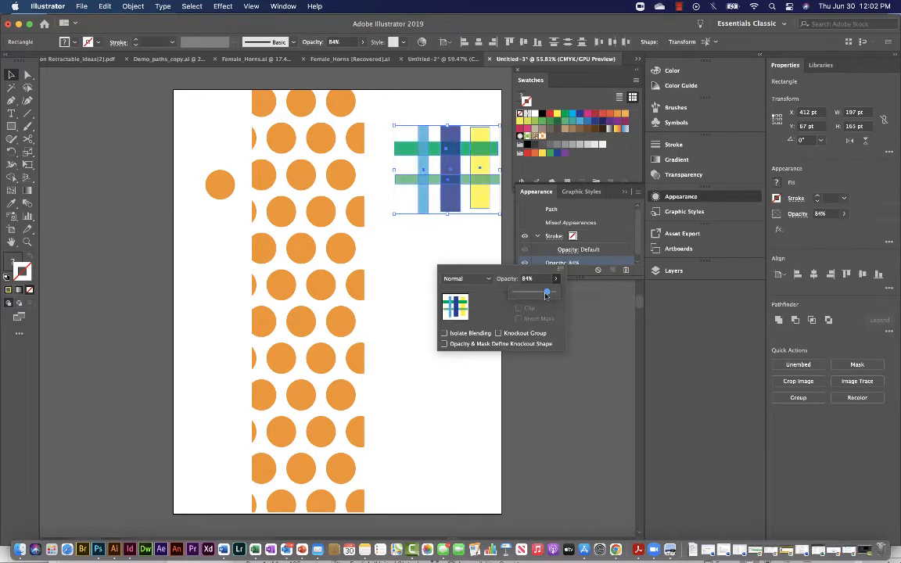
drag(546, 292, 549, 292)
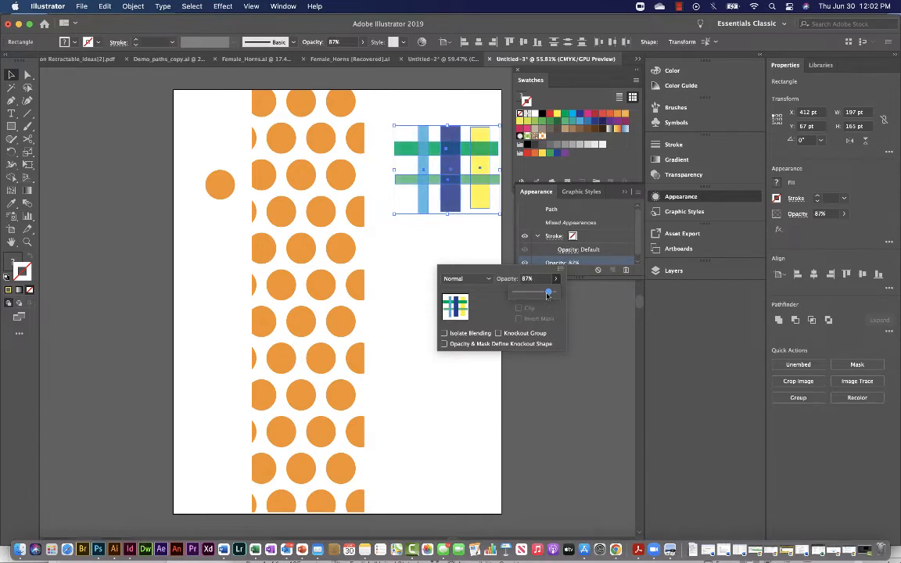
click(429, 266)
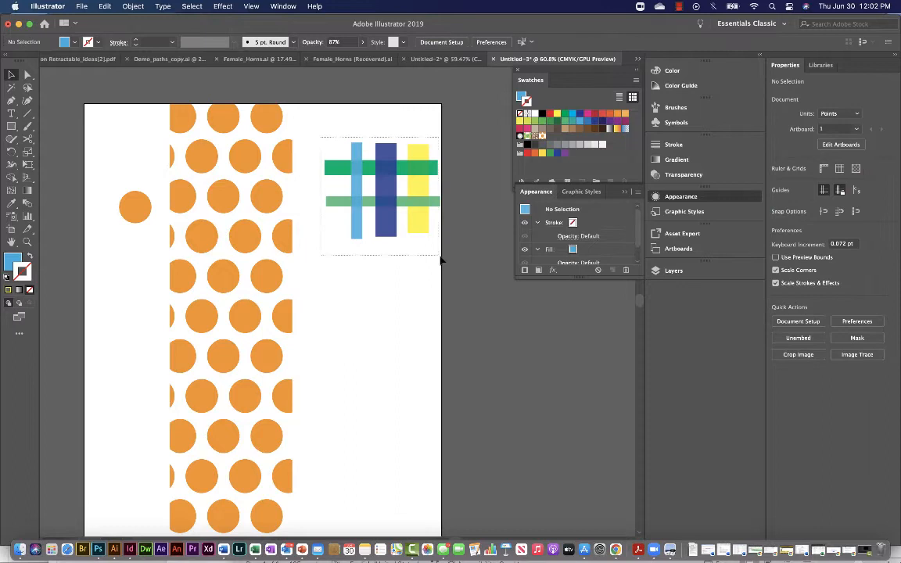
click(380, 188)
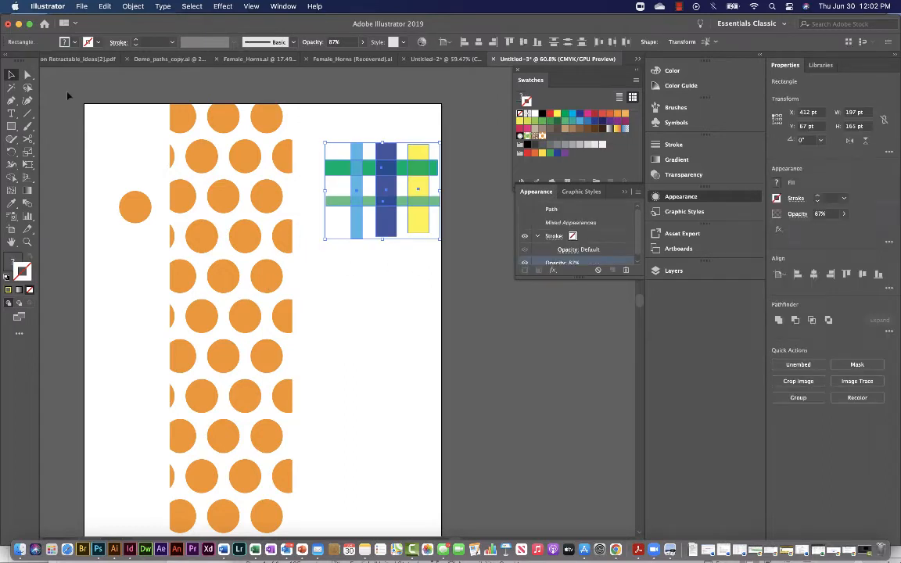
Make a pattern from the selected bars via Object > Pattern > Make and accept the notice
click(131, 6)
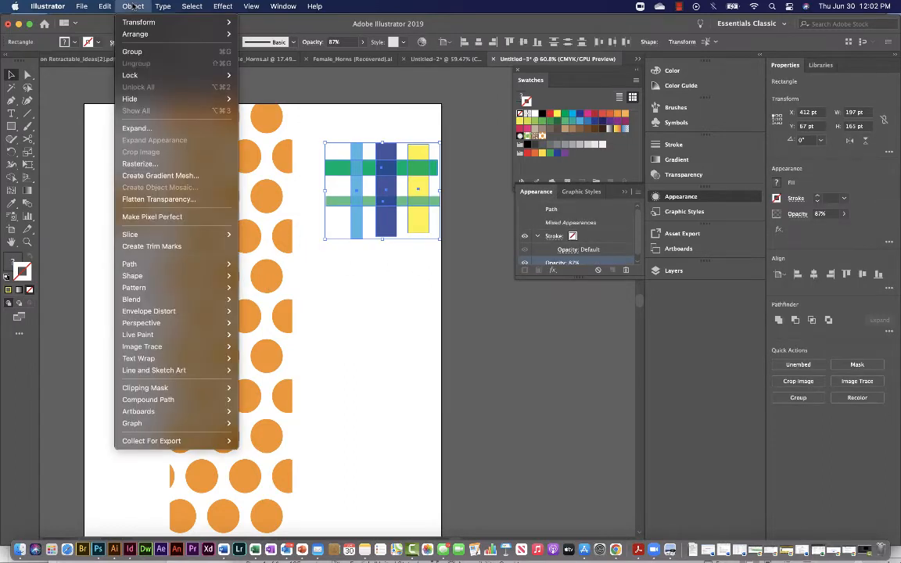
mouse_move(133, 288)
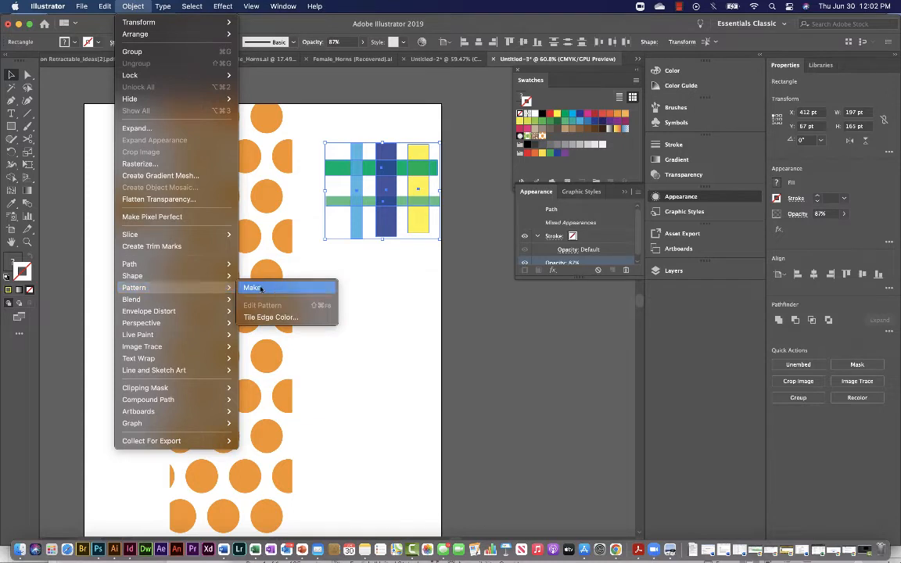
mouse_move(275, 294)
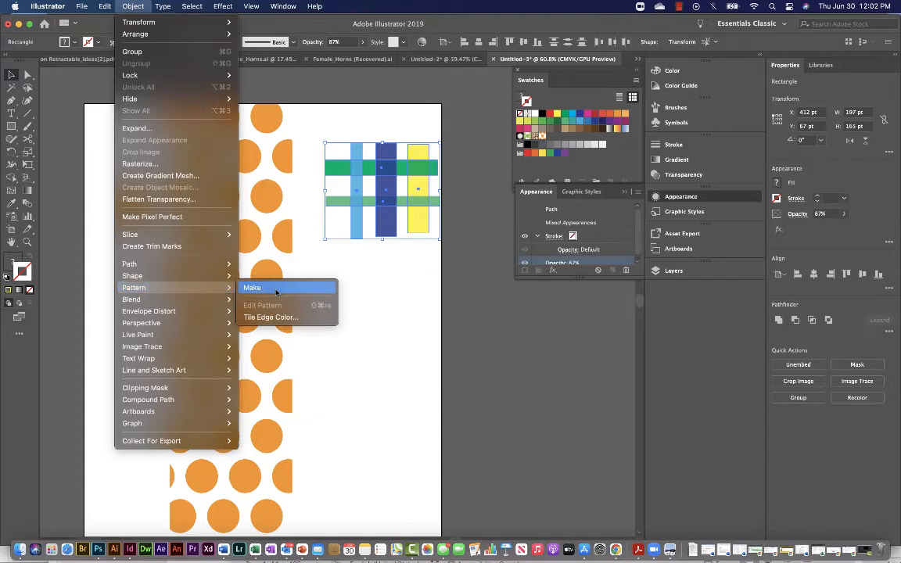
click(251, 288)
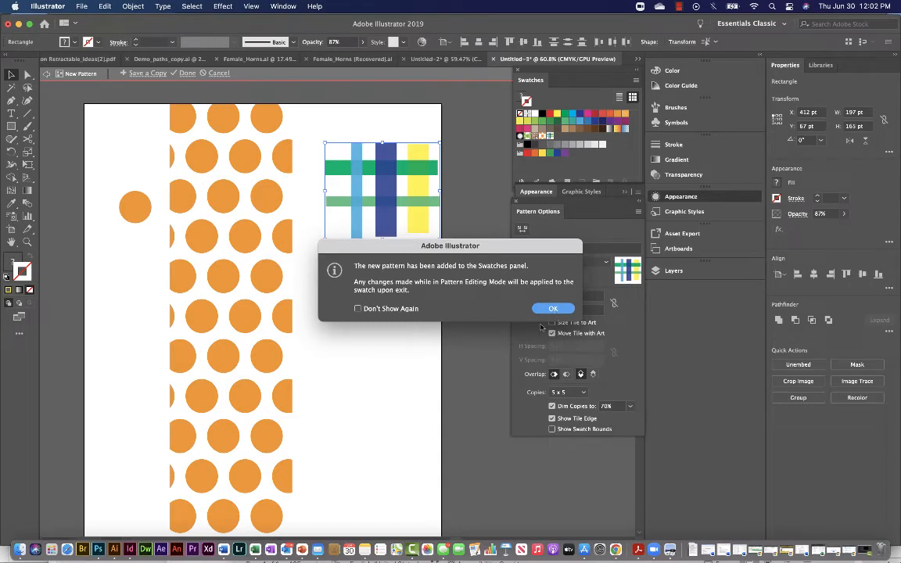
click(552, 308)
text(-4)
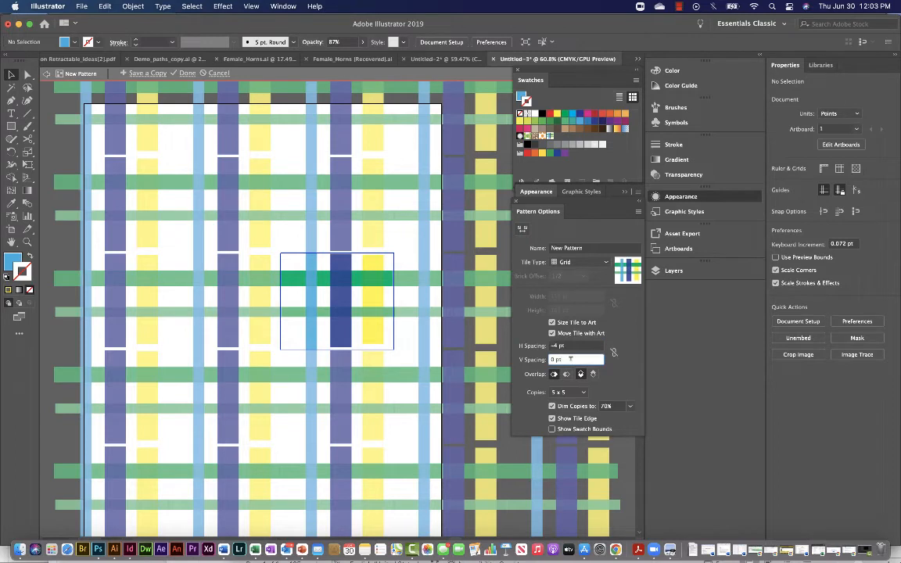
Tighten the tile spacing, entering -10 pt then -12 pt, and toggle Show Tile Edge
click(577, 359)
text(-21)
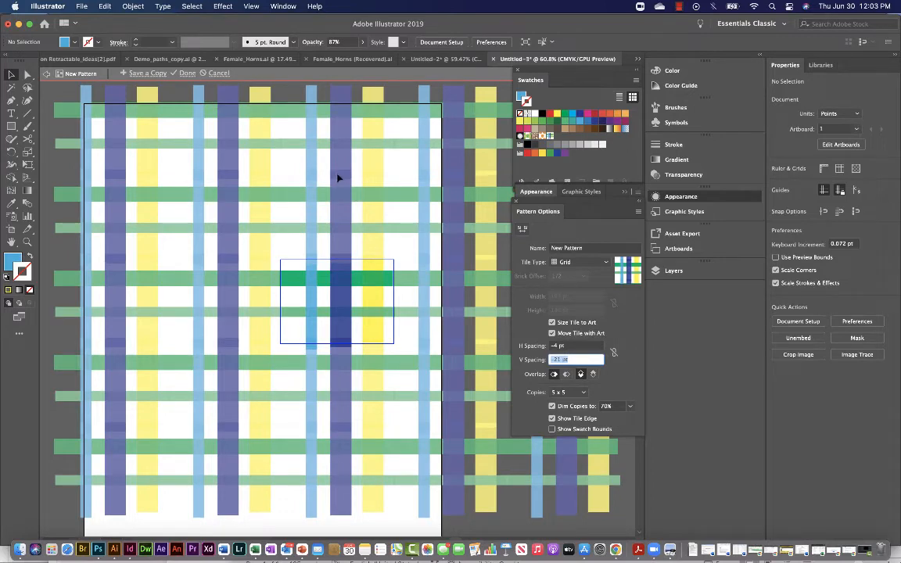
mouse_move(221, 186)
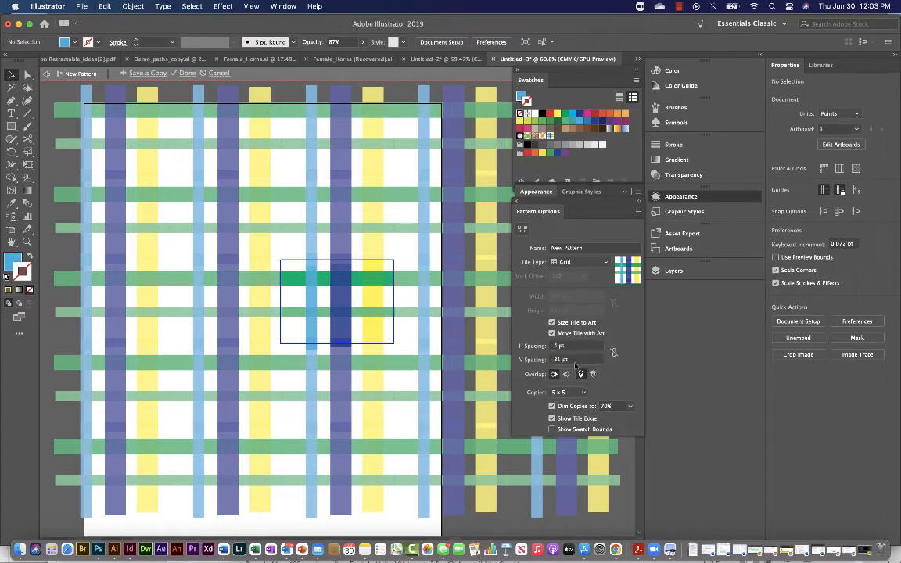
click(571, 346)
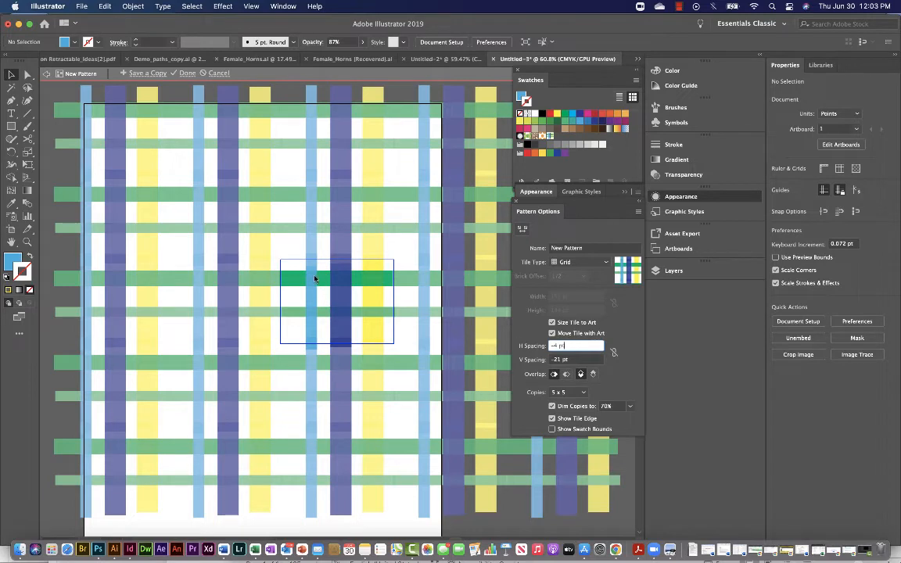
click(340, 301)
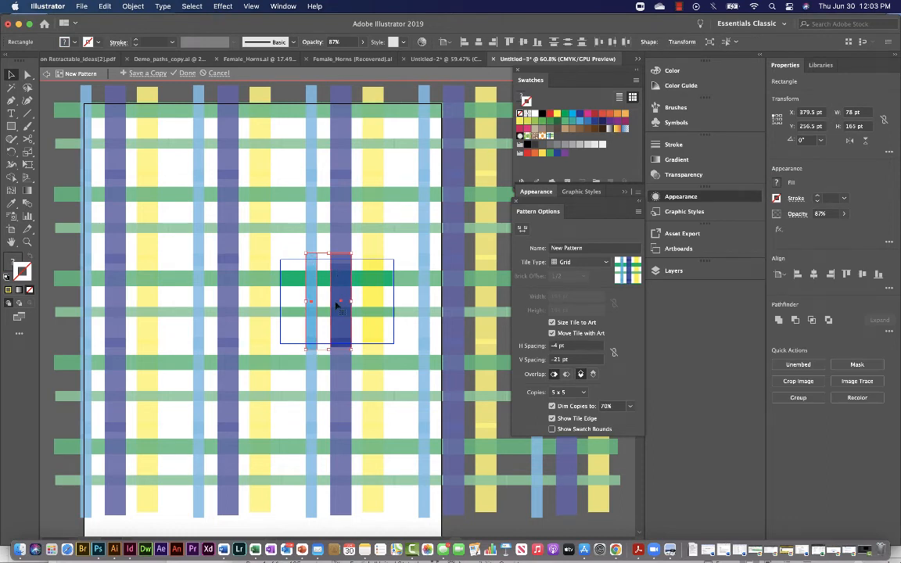
click(571, 359)
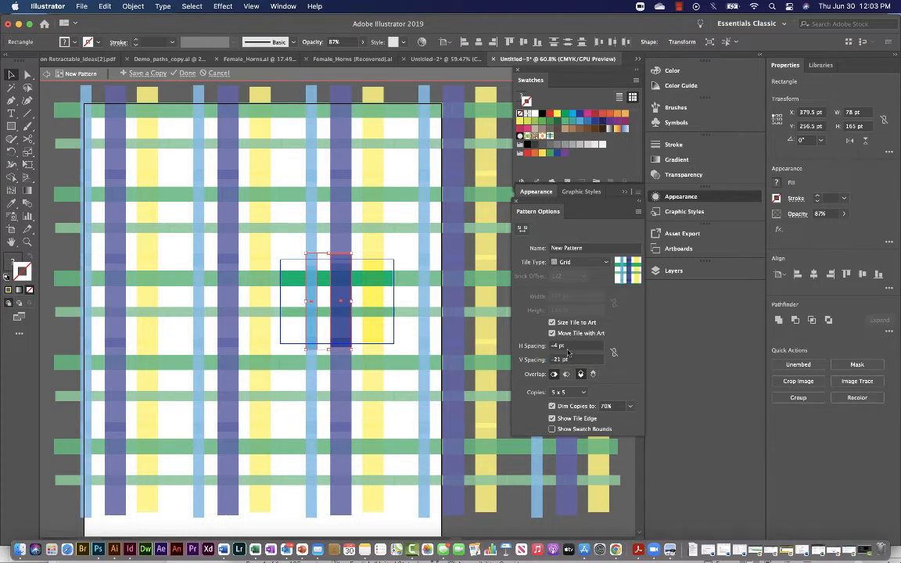
text(-10 pt)
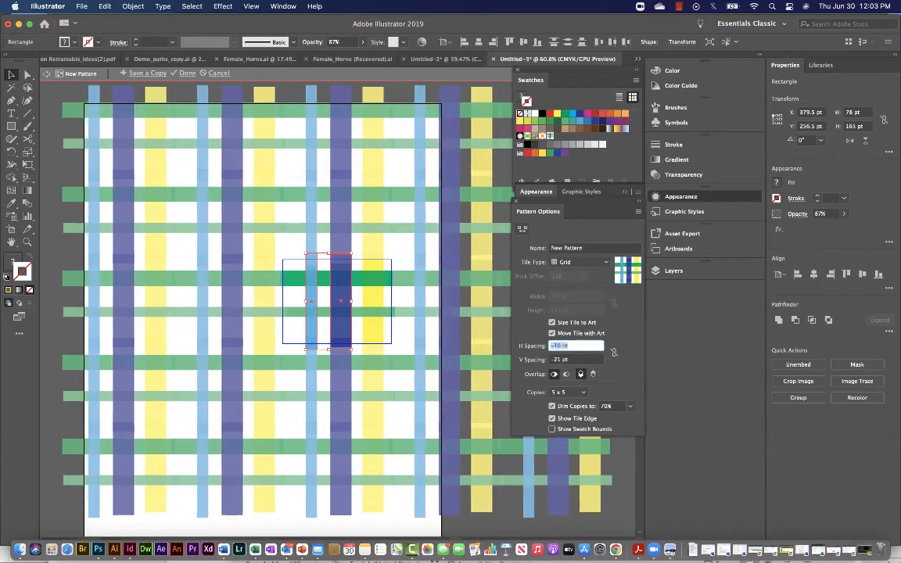
text(-12 pt)
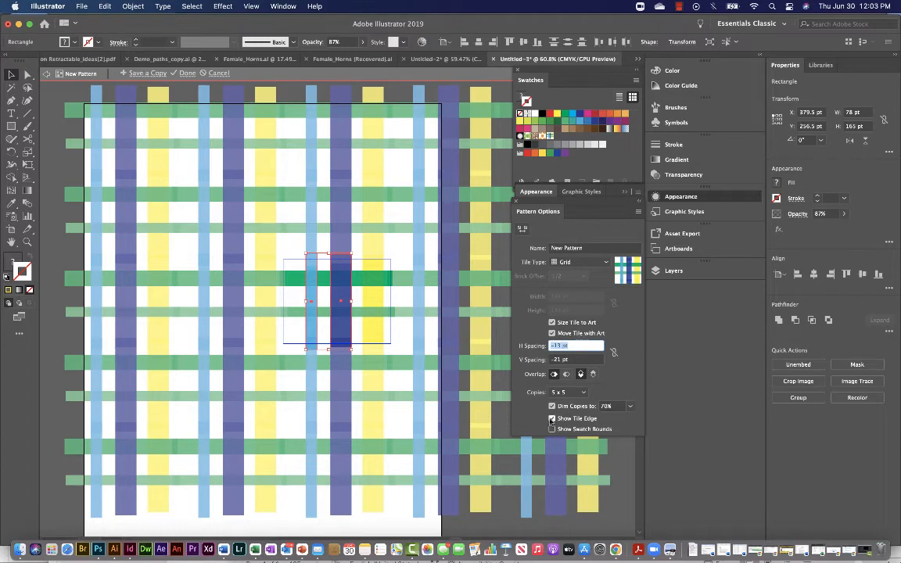
click(552, 418)
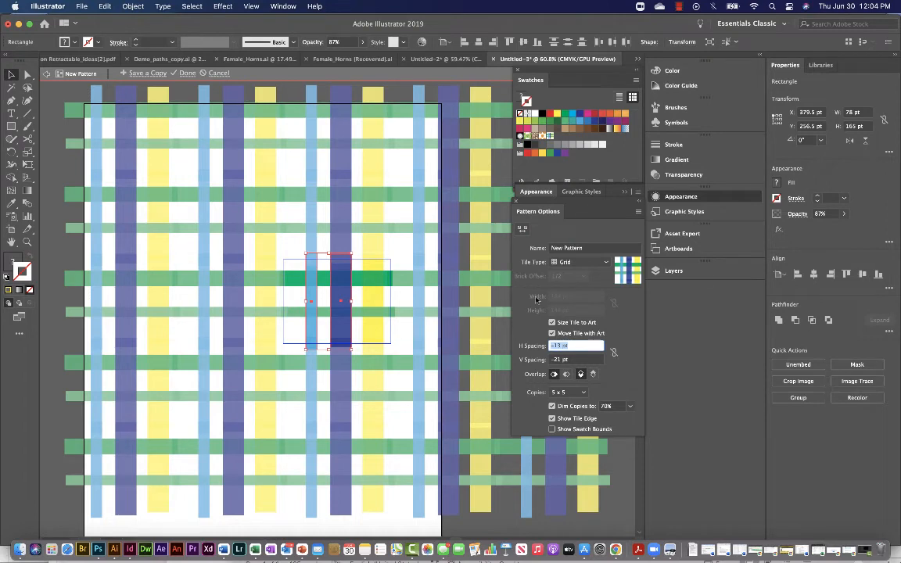
mouse_move(349, 319)
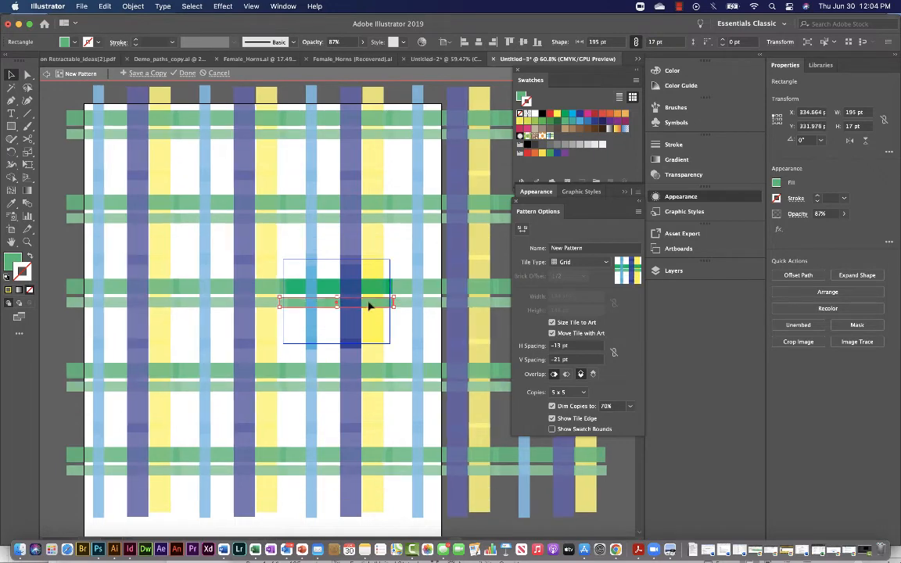
Option-drag a copy of the horizontal bar lower in the plaid tile
drag(370, 306, 340, 316)
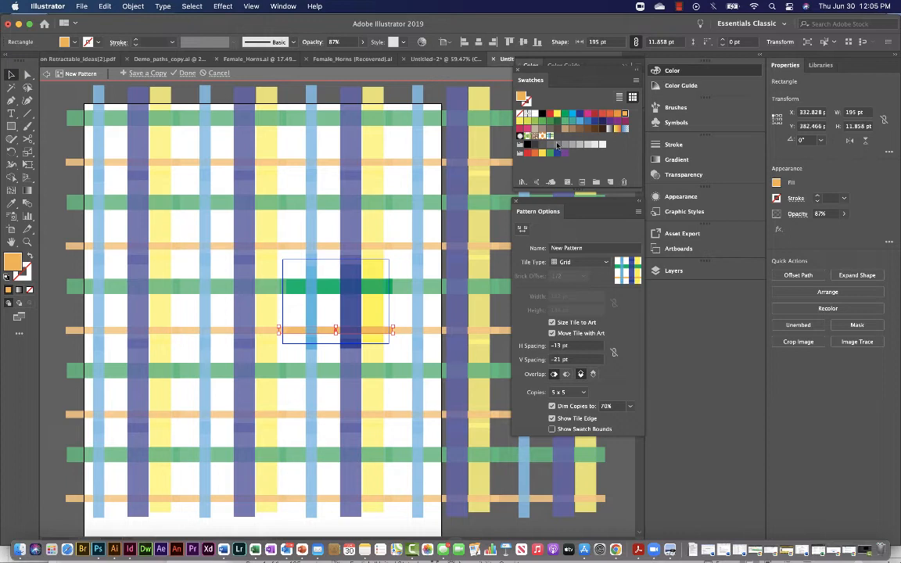
mouse_move(464, 196)
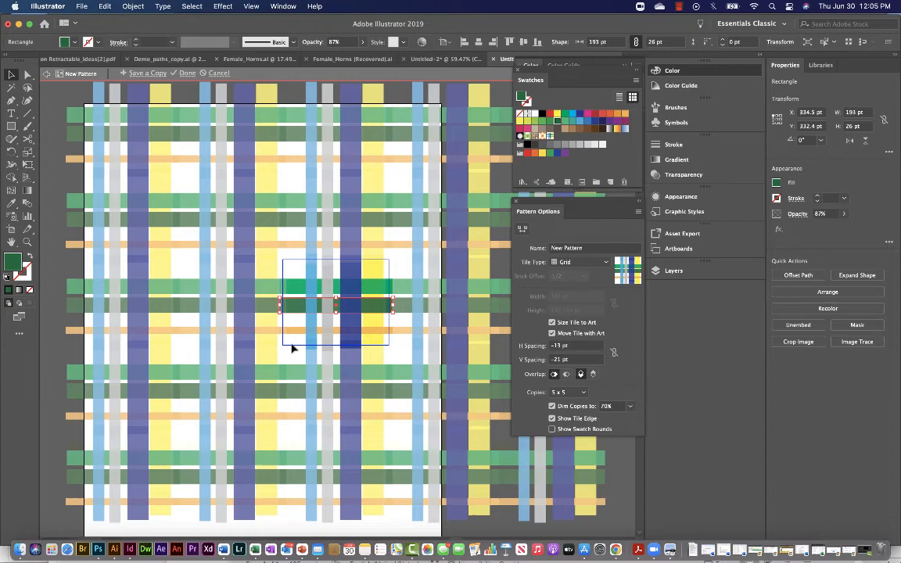
mouse_move(366, 330)
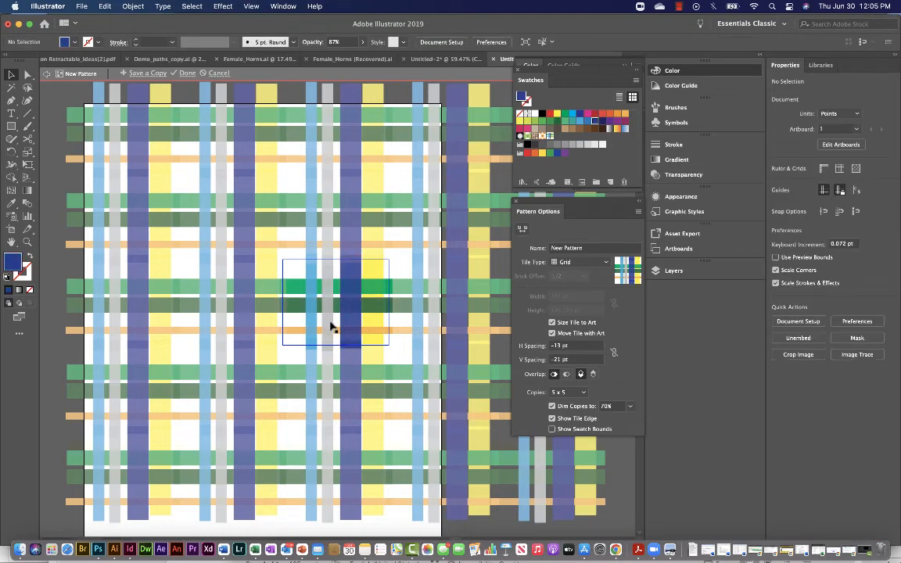
mouse_move(346, 316)
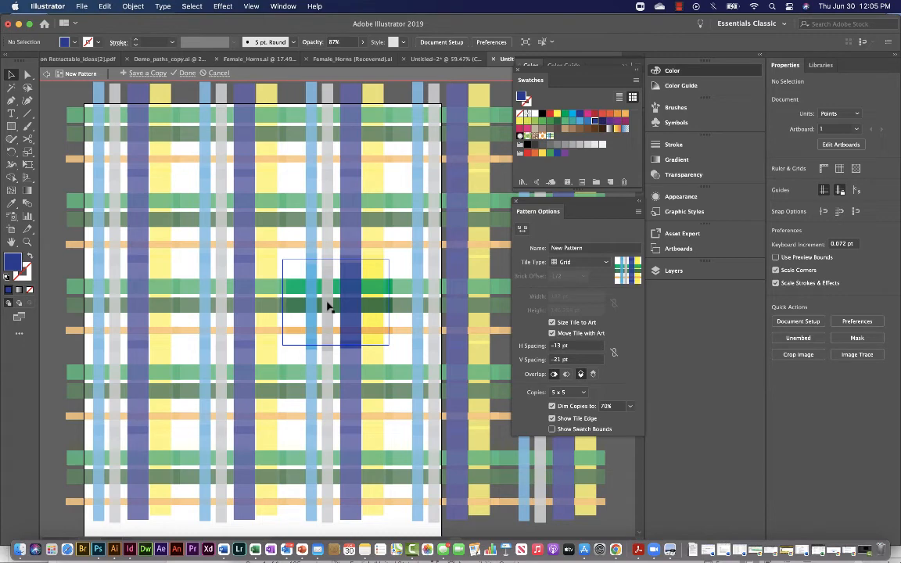
mouse_move(186, 96)
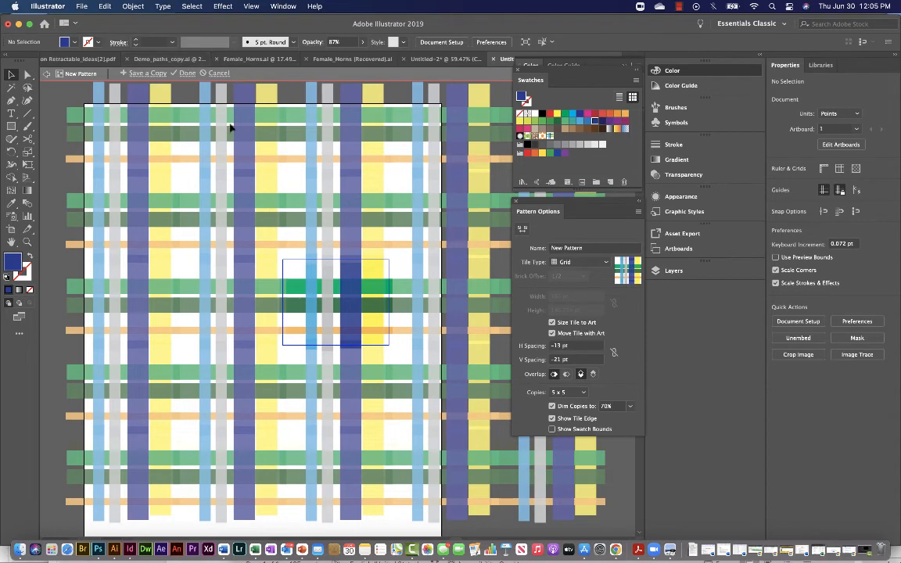
Finish pattern editing and move the tall plaid rectangle lower on the page
click(187, 72)
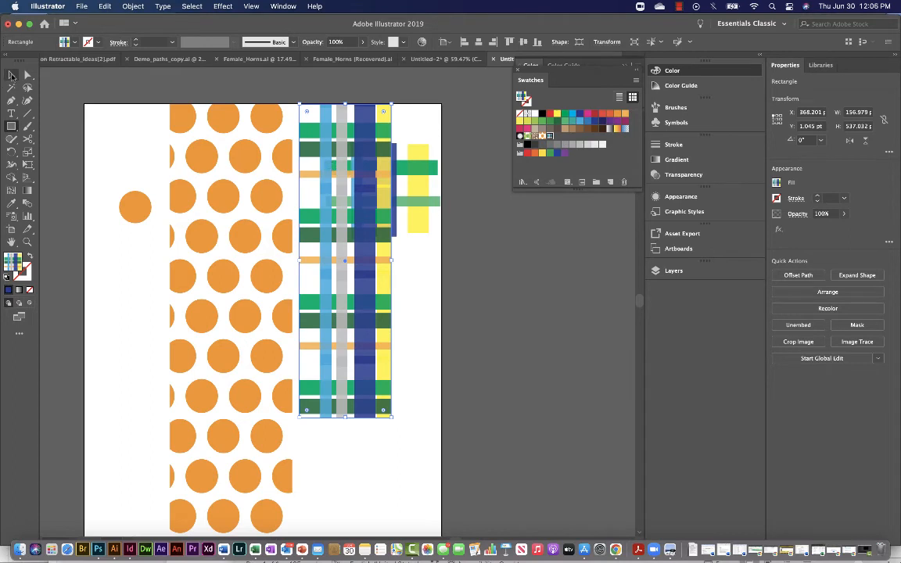
drag(345, 262, 407, 301)
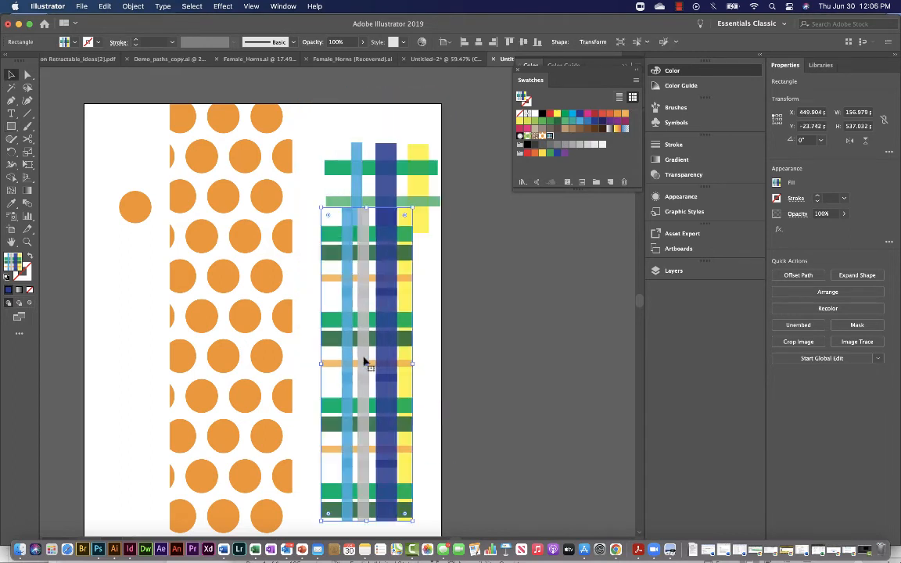
drag(366, 363, 419, 279)
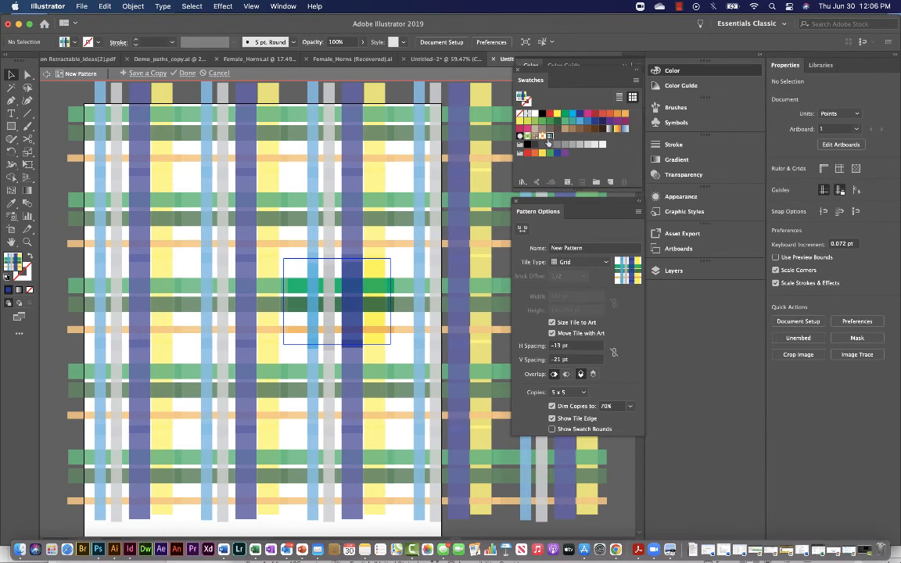
mouse_move(550, 136)
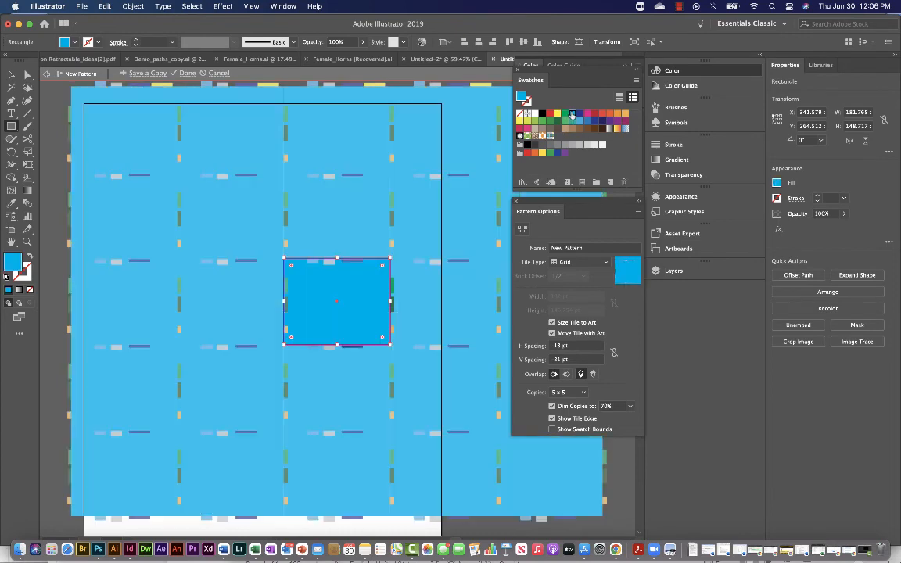
mouse_move(354, 303)
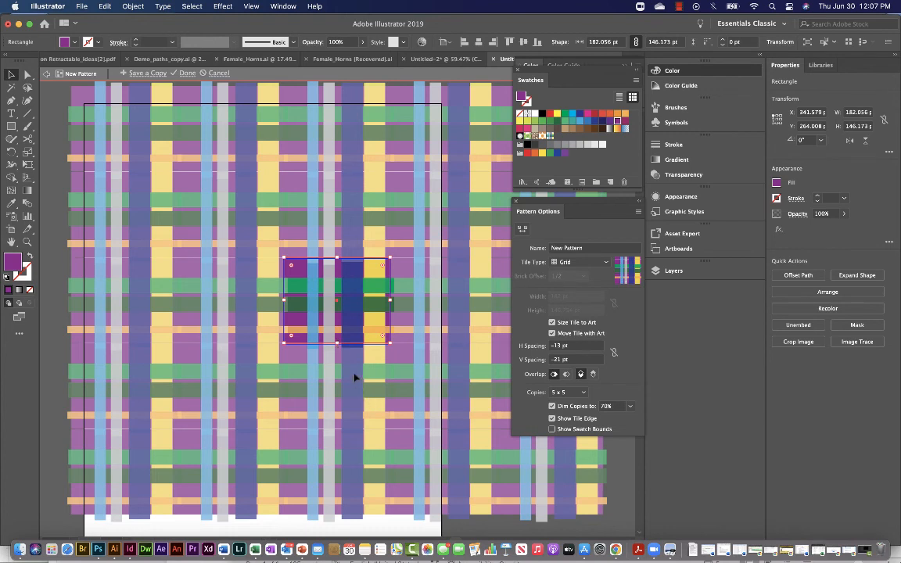
mouse_move(363, 313)
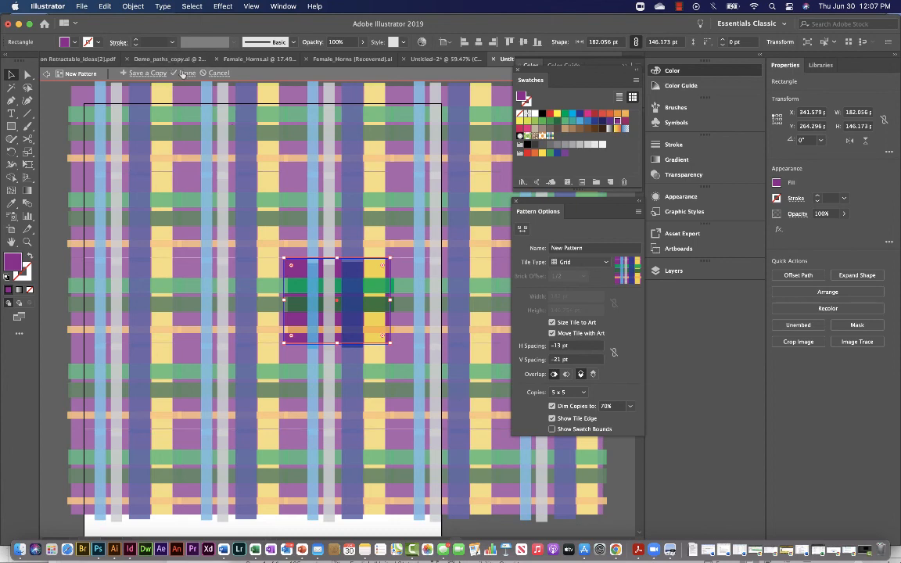
Finish editing to keep the purple background in the plaid pattern
click(185, 73)
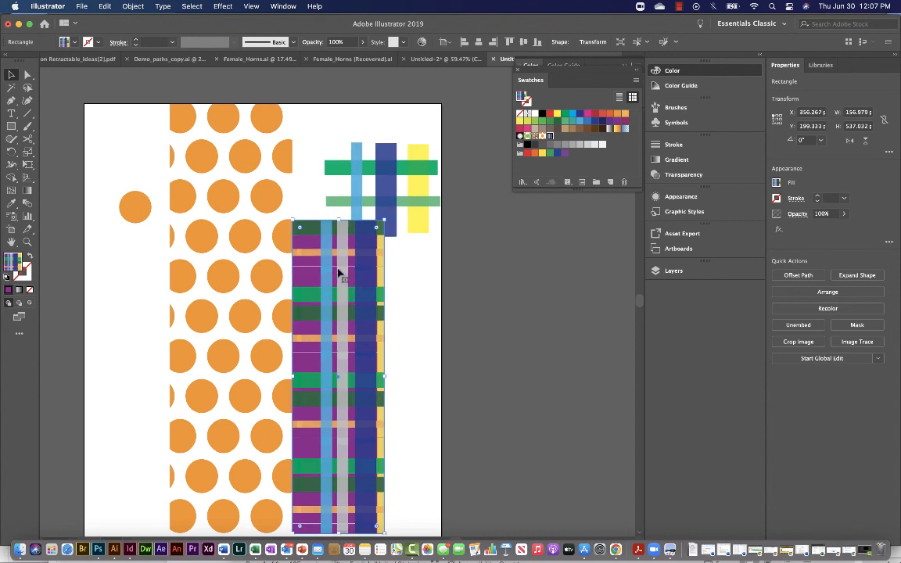
Stretch the plaid rectangle up to the page top and widen it rightward
drag(338, 223, 338, 129)
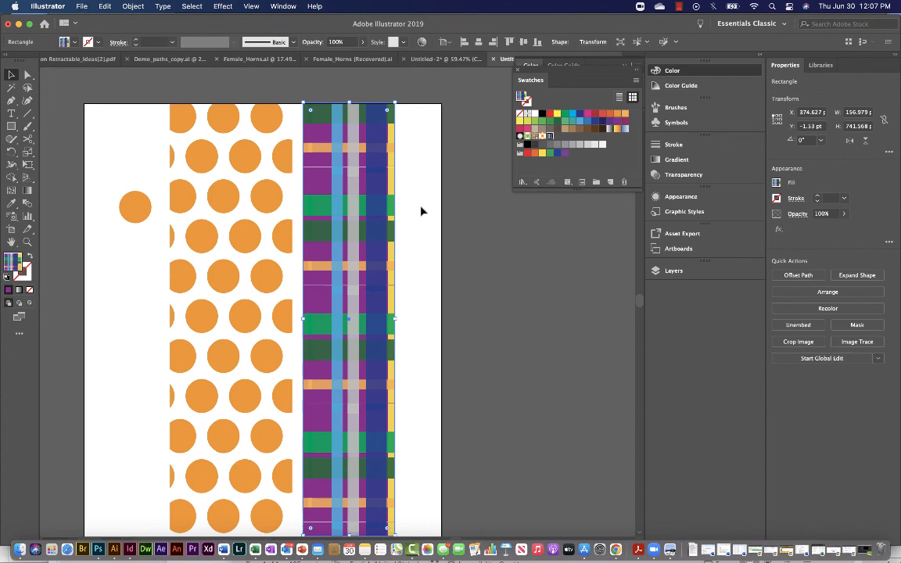
mouse_move(402, 304)
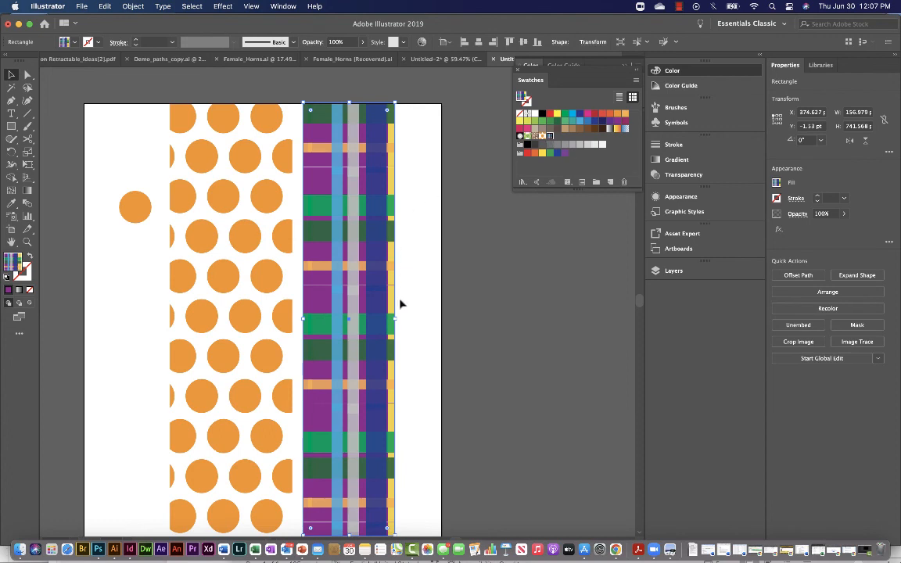
drag(395, 110, 403, 113)
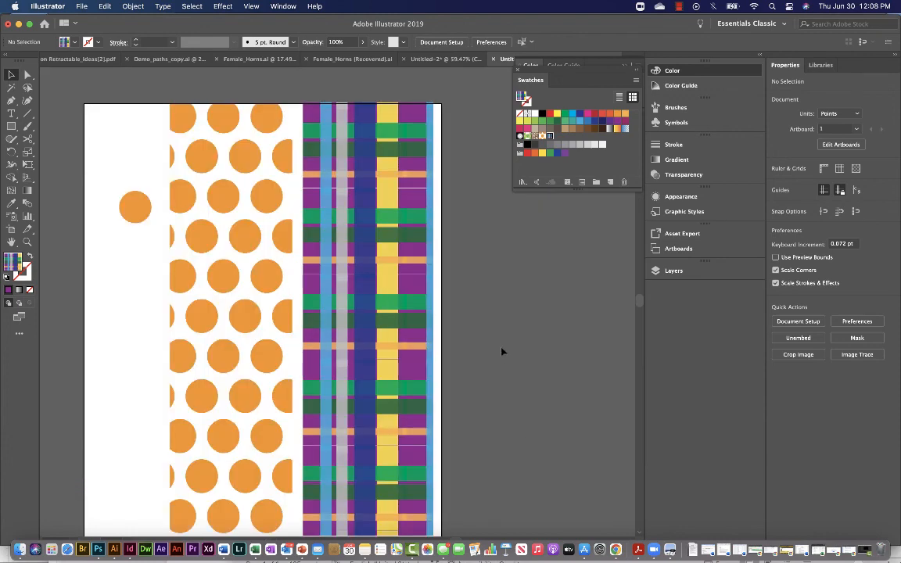
mouse_move(496, 362)
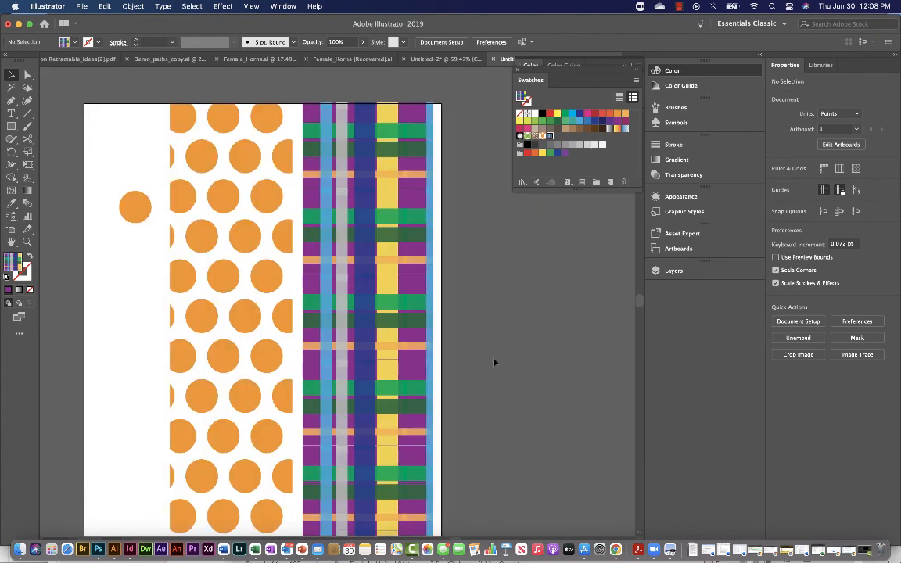
mouse_move(493, 366)
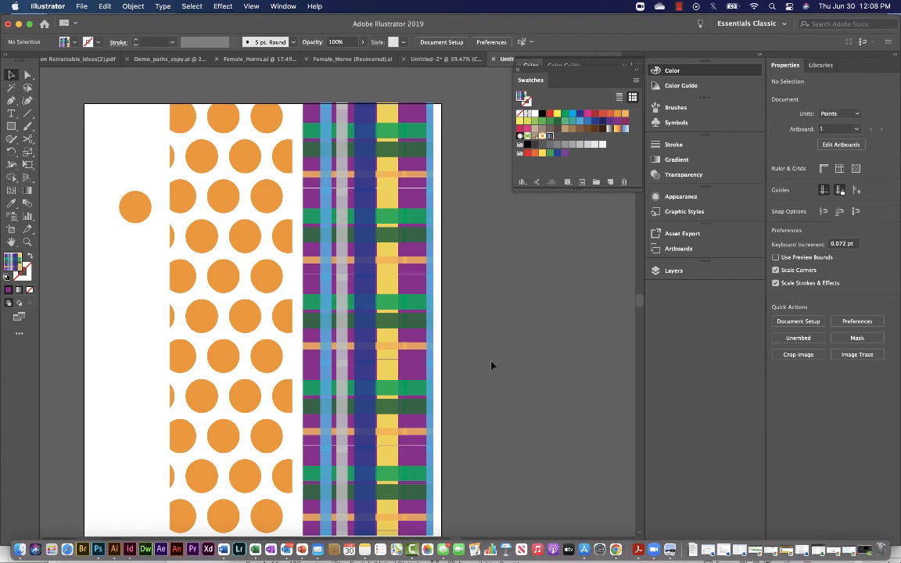
Open the File menu
click(76, 6)
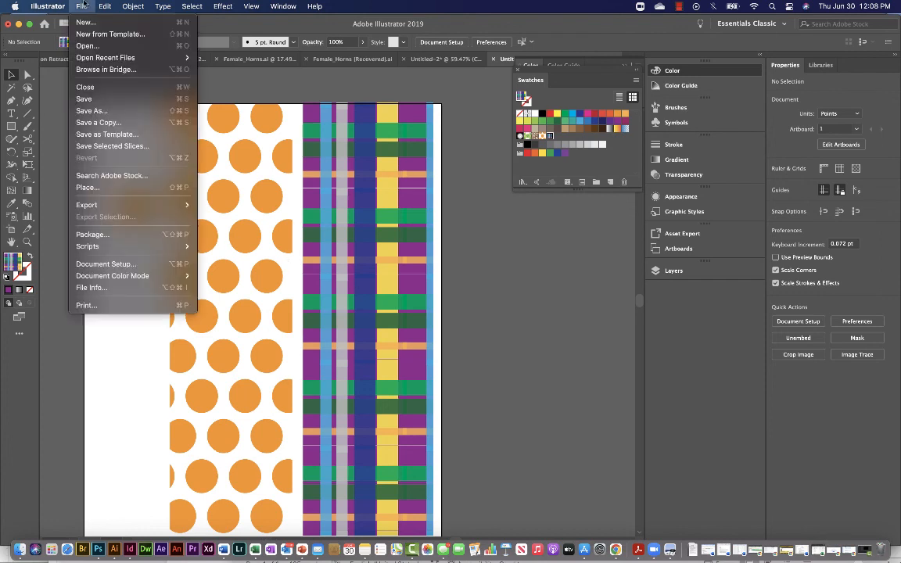
mouse_move(92, 111)
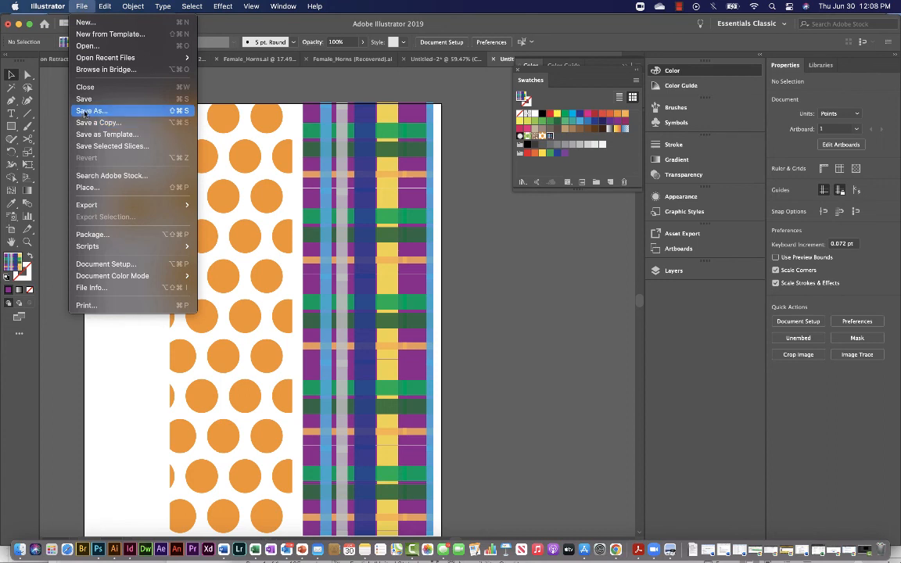
mouse_move(87, 205)
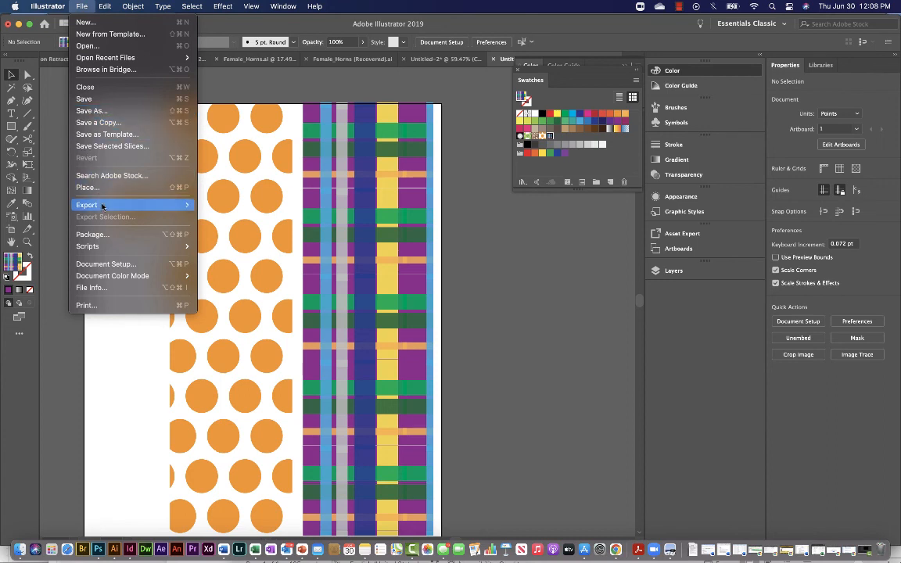
mouse_move(87, 205)
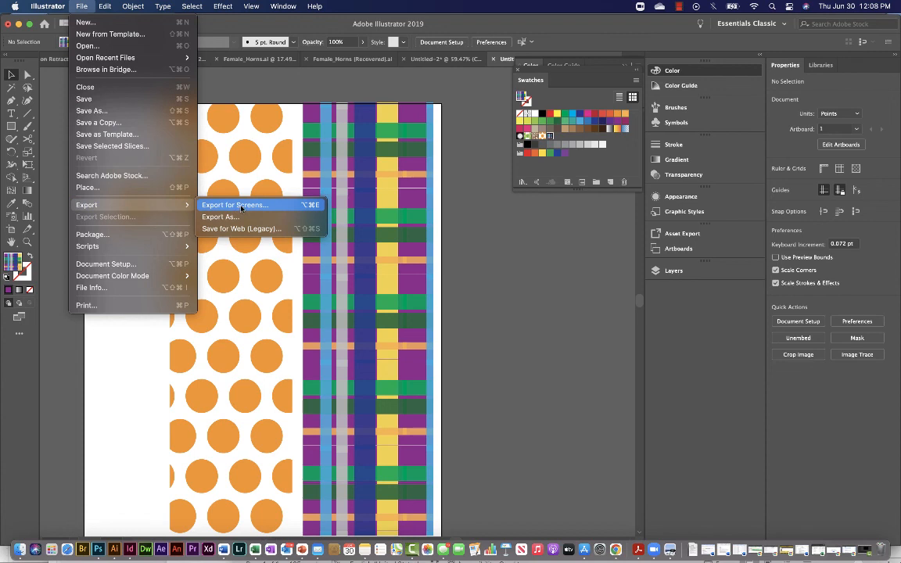